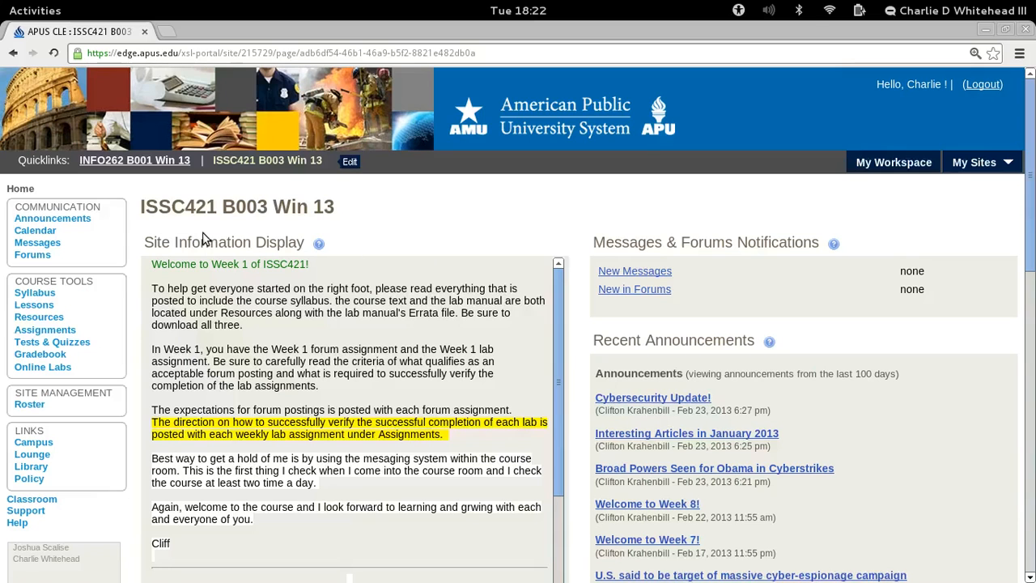
mouse_move(245, 227)
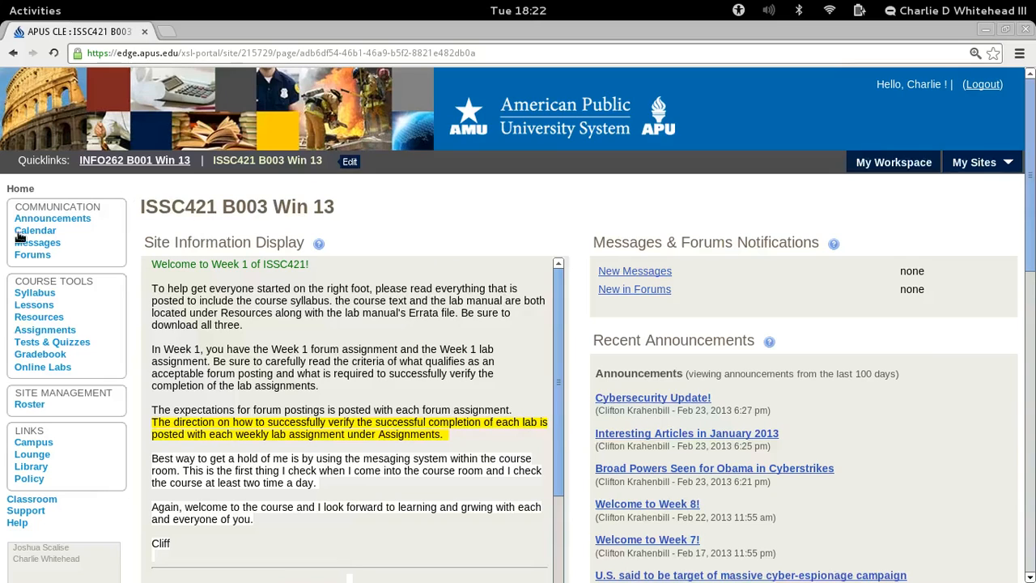
mouse_move(7, 279)
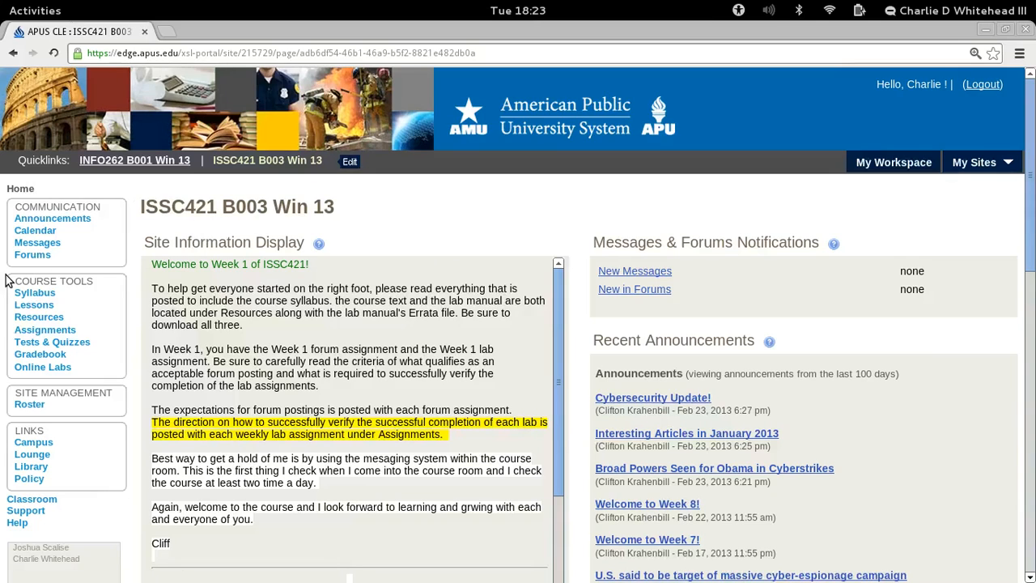
From Online Labs, open lab 8 and scroll to its Lab Access link
left_click(42, 367)
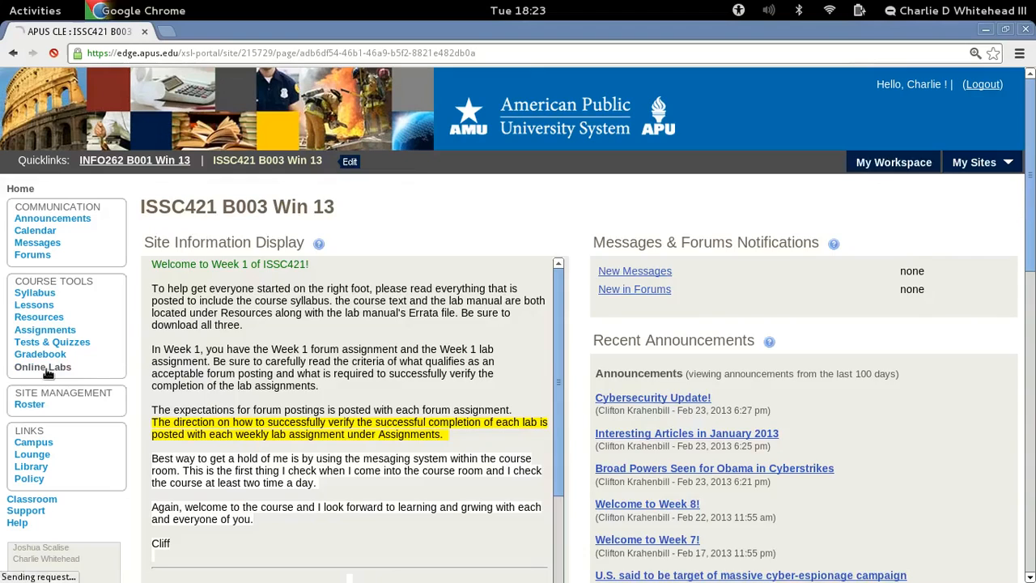
left_click(42, 367)
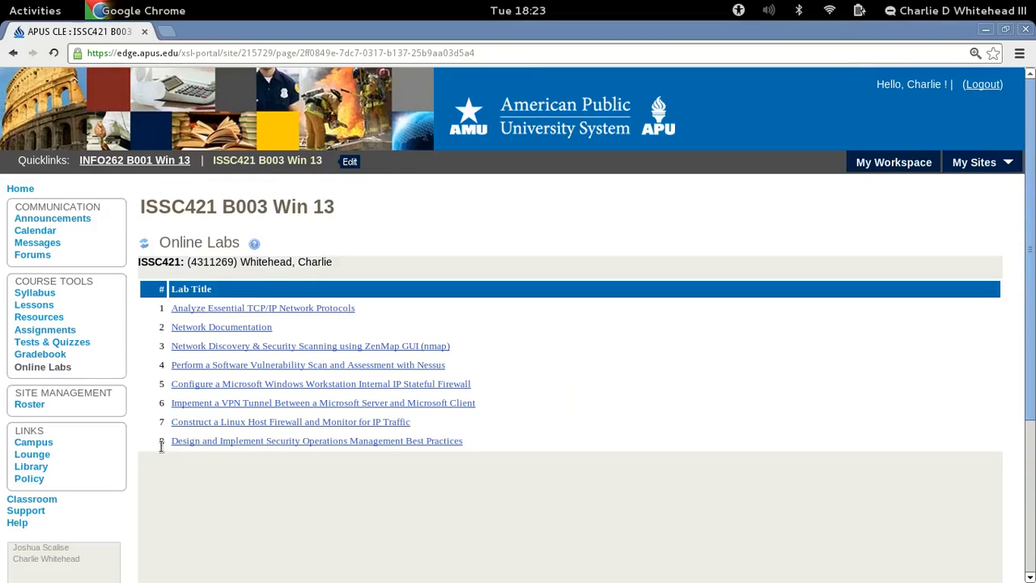
mouse_move(301, 453)
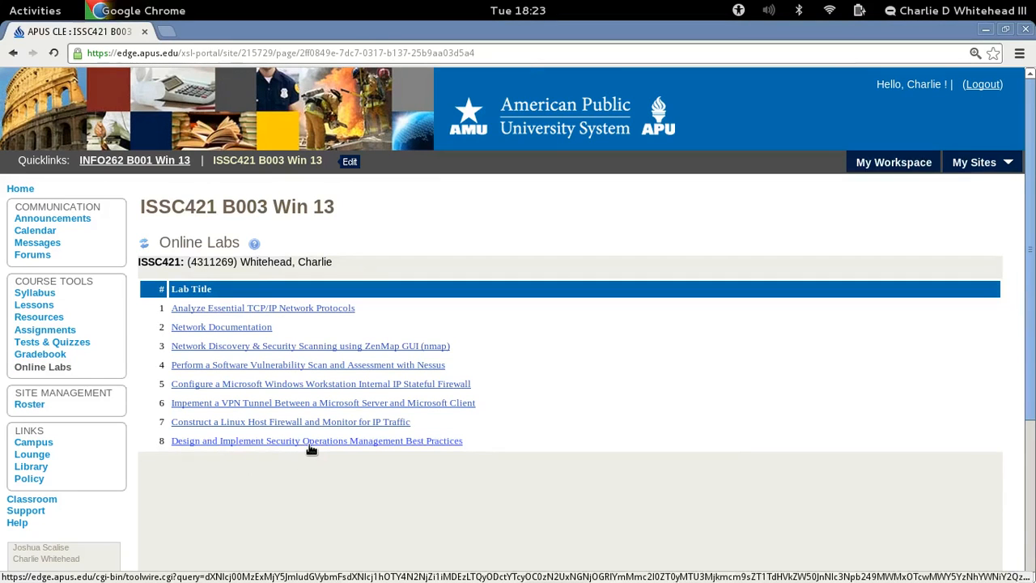
left_click(316, 440)
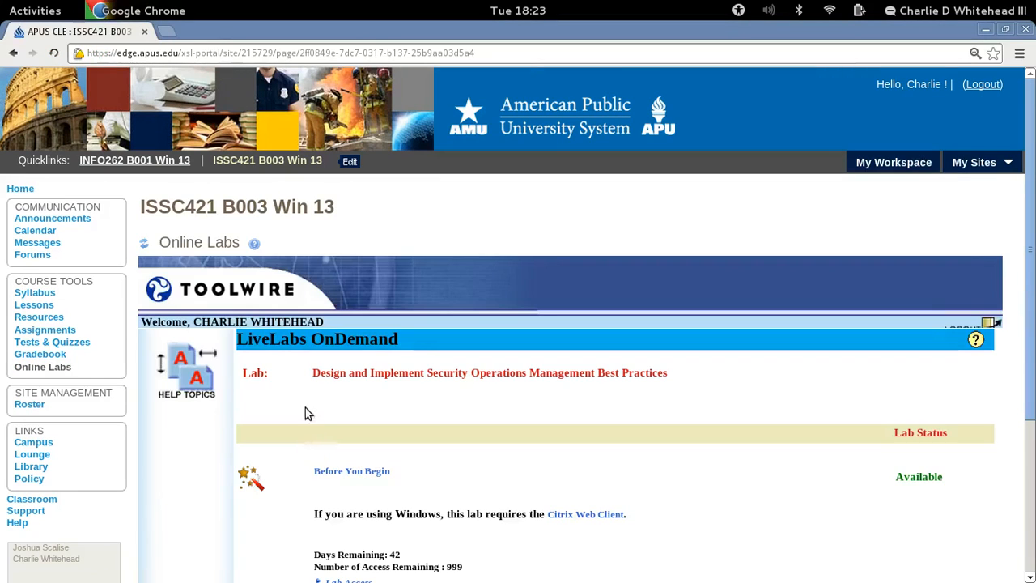
scroll("down", 3)
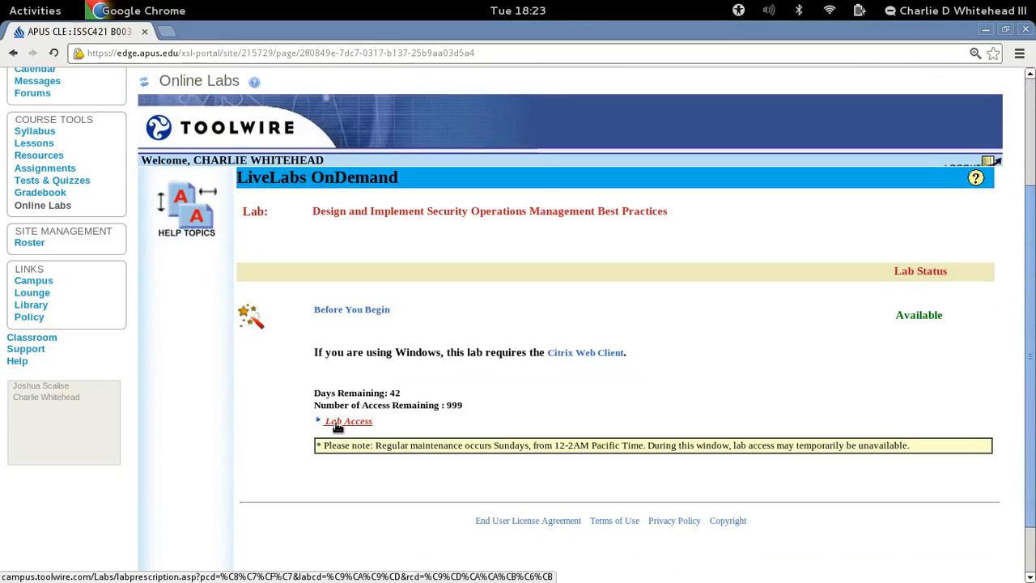
Launch the lab's remote desktop and start Mozilla Firefox from its desktop shortcut
left_click(349, 421)
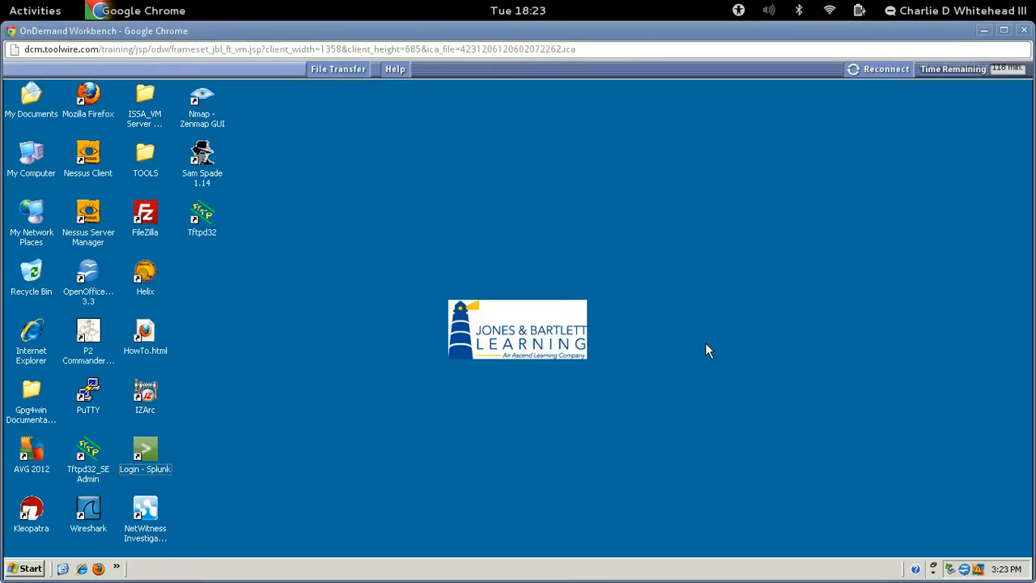
mouse_move(497, 308)
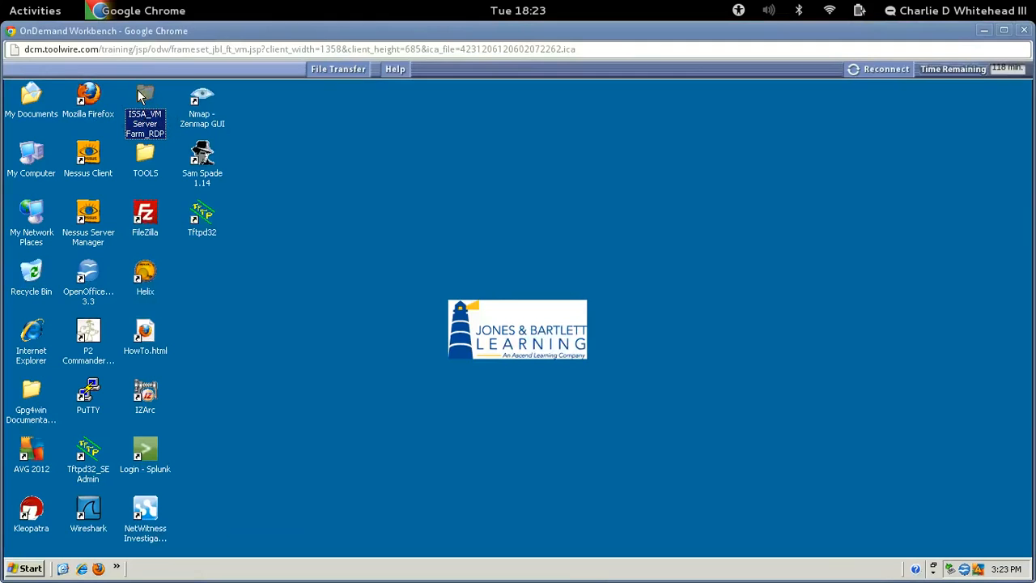
left_click(89, 97)
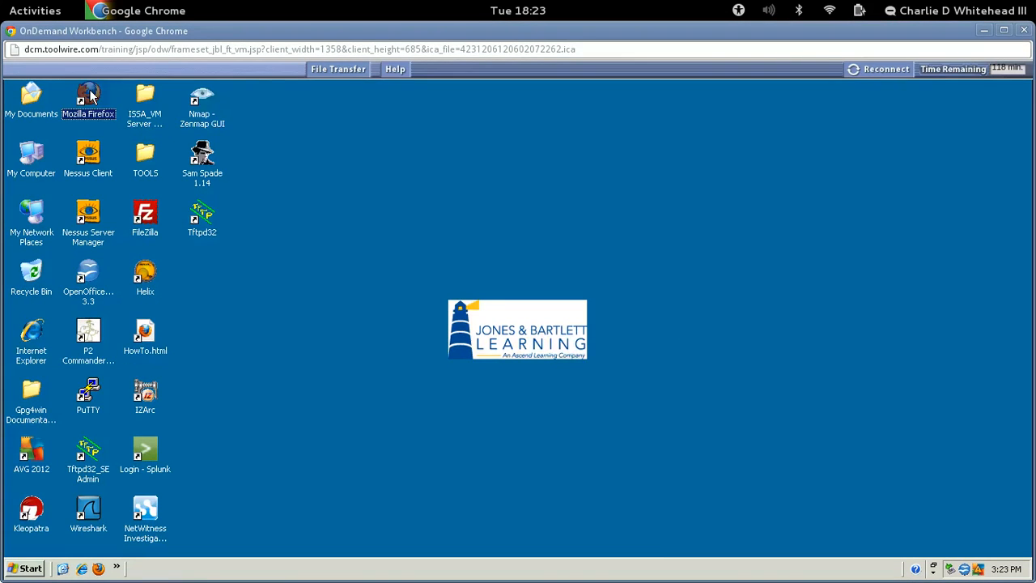
double_click(88, 94)
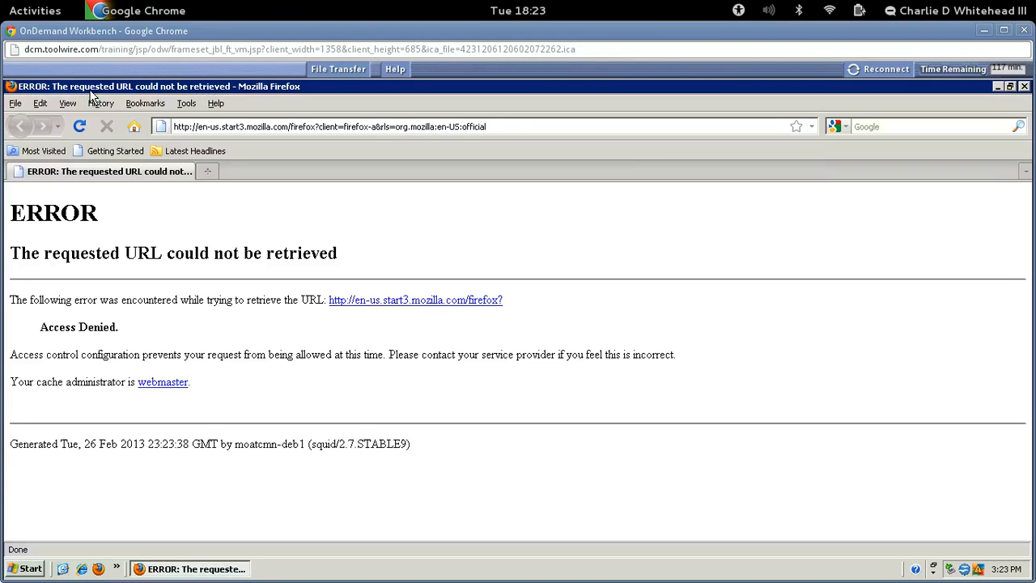
mouse_move(259, 101)
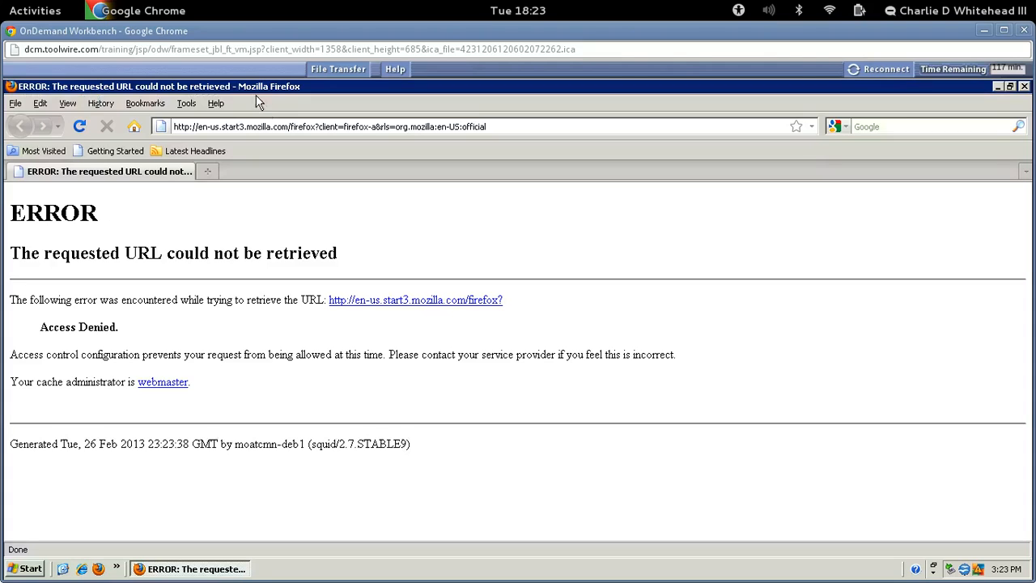
Load 127.0.0.1:8000 and enter the admin username and password on the Splunk login
left_click(323, 126)
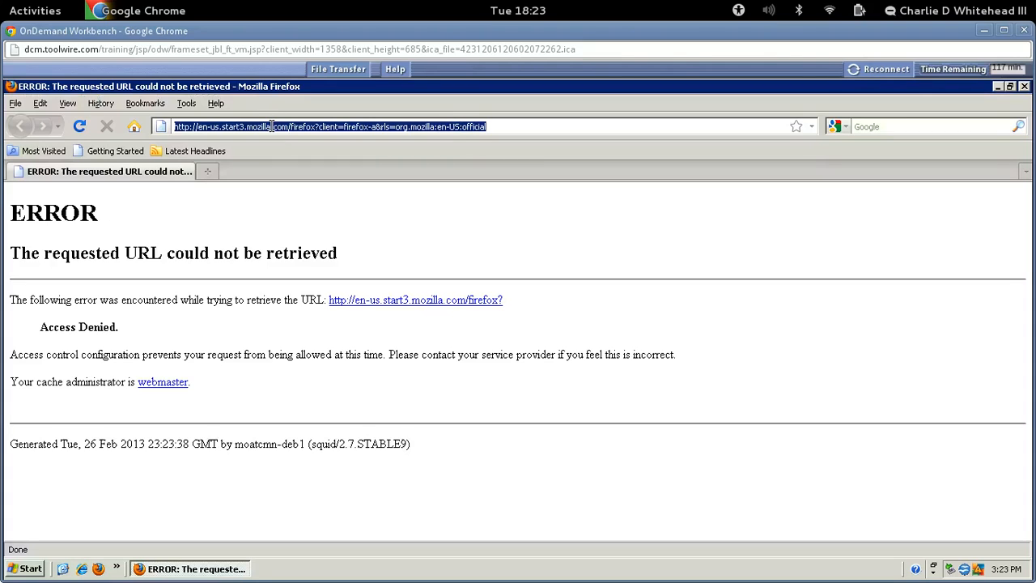
type("127.0.0.1:")
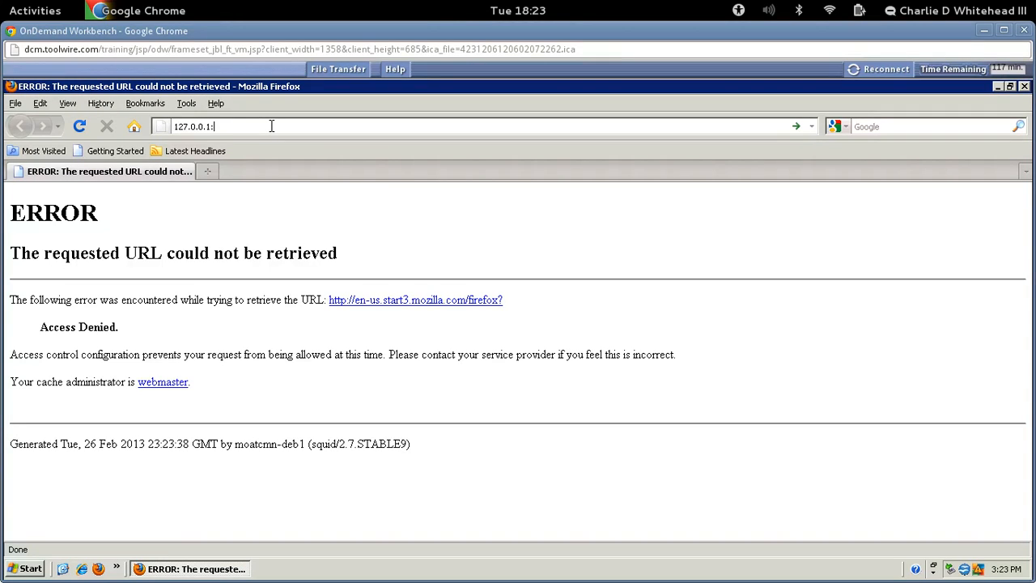
type("8000/en-US/account/login?return_to=%2Fen-US%2F")
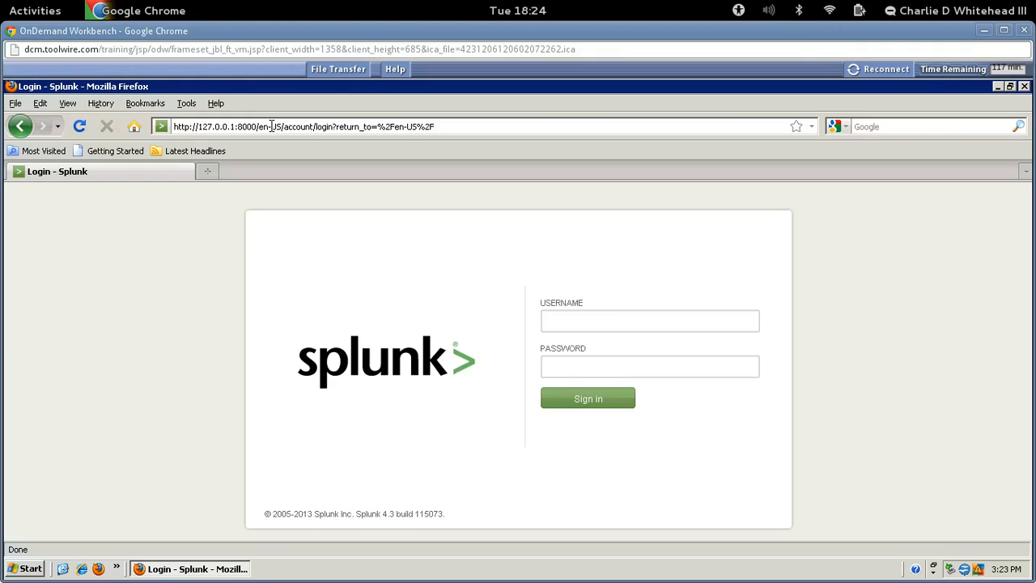
type("admin")
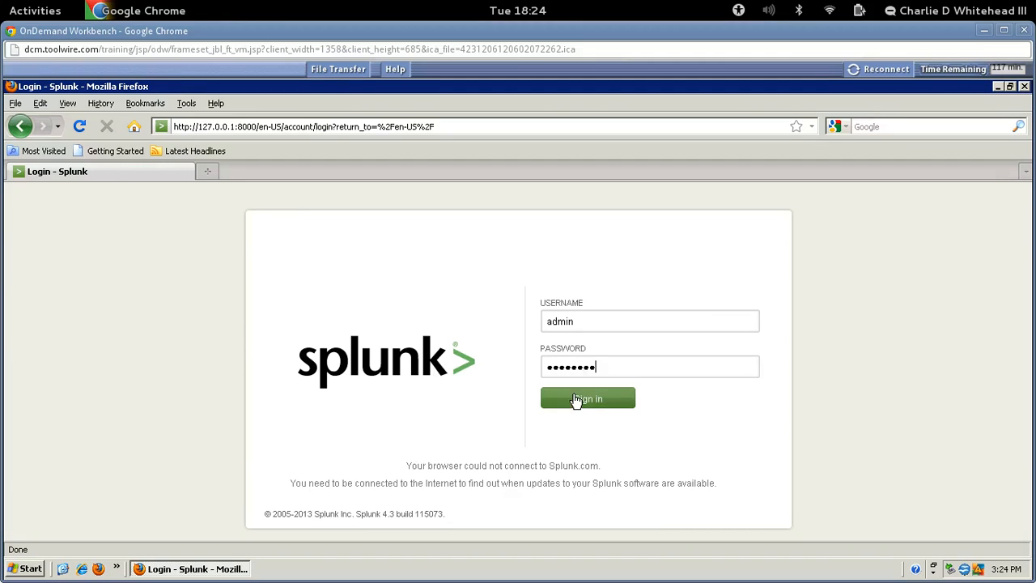
Sign in as admin and go to the Splunk Home getting-started area
left_click(586, 399)
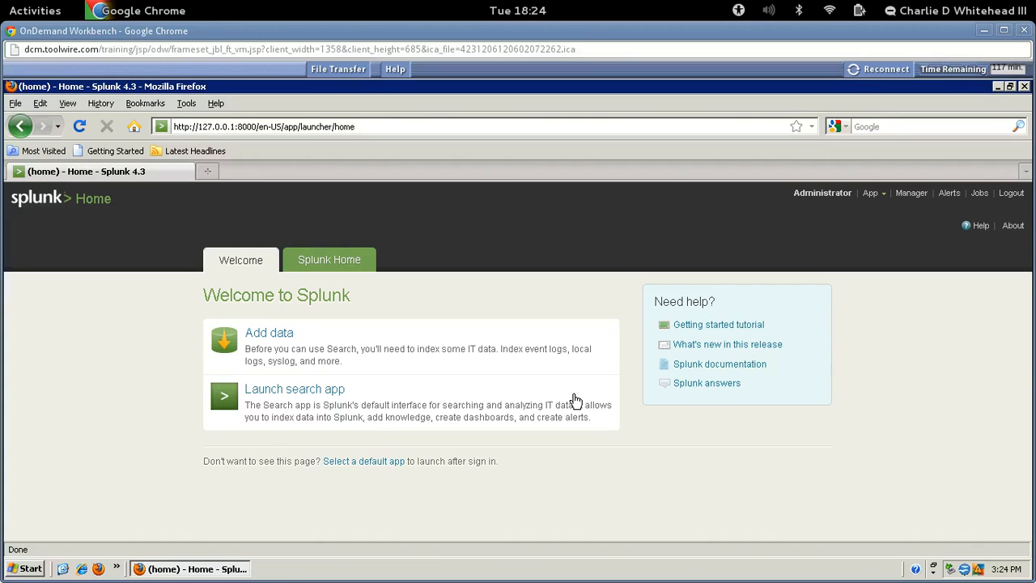
mouse_move(562, 430)
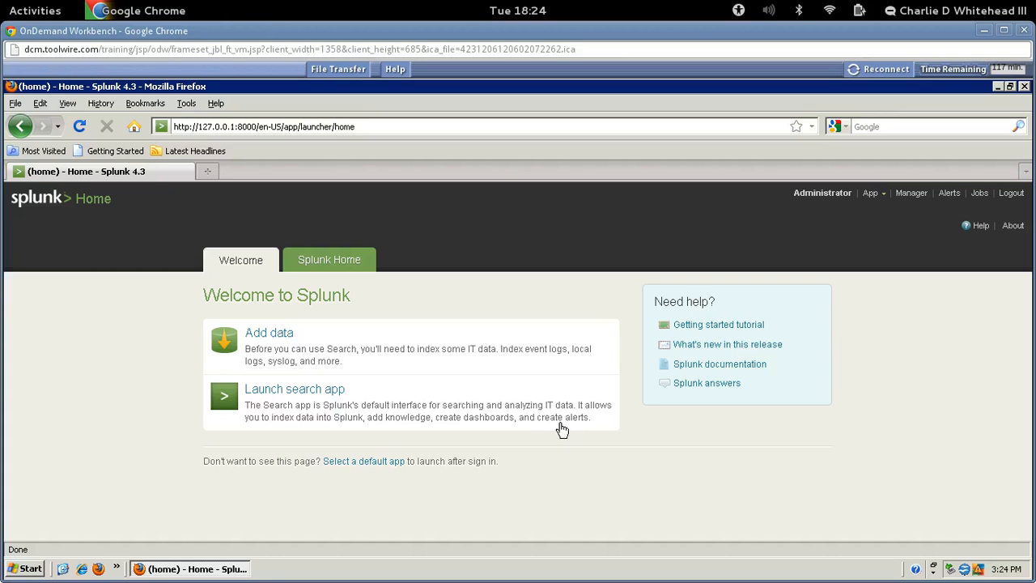
mouse_move(330, 259)
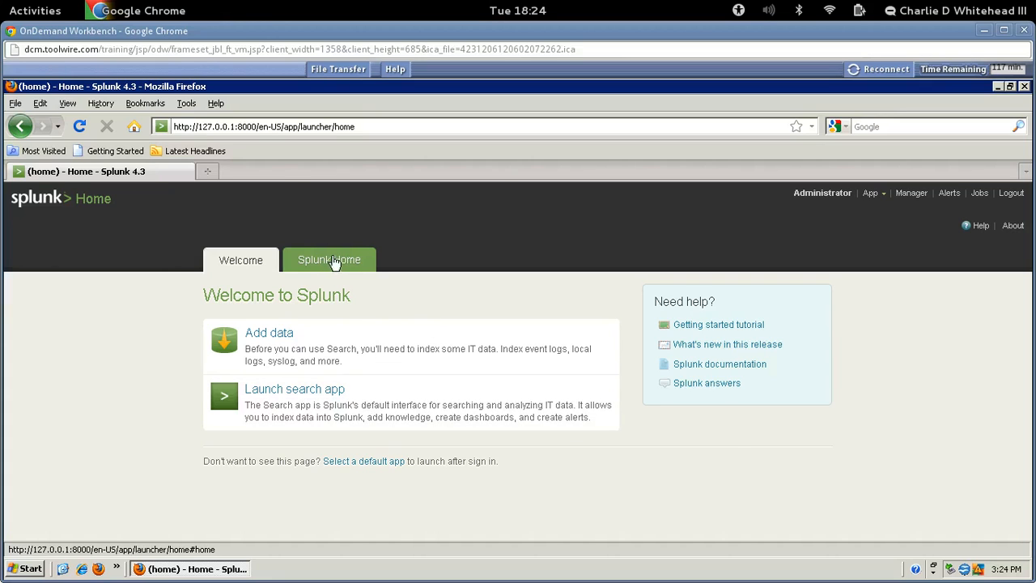
left_click(328, 260)
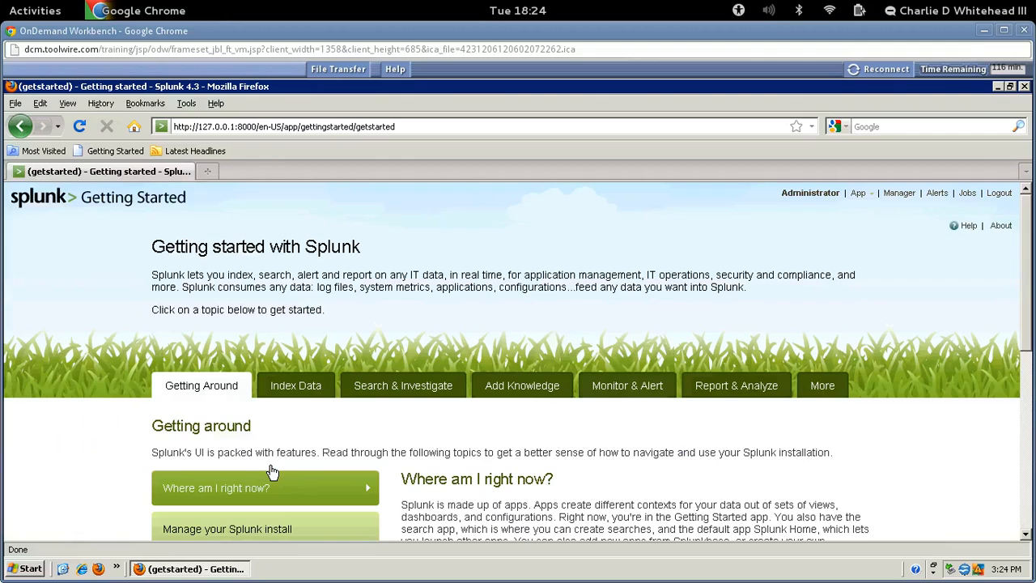
mouse_move(279, 407)
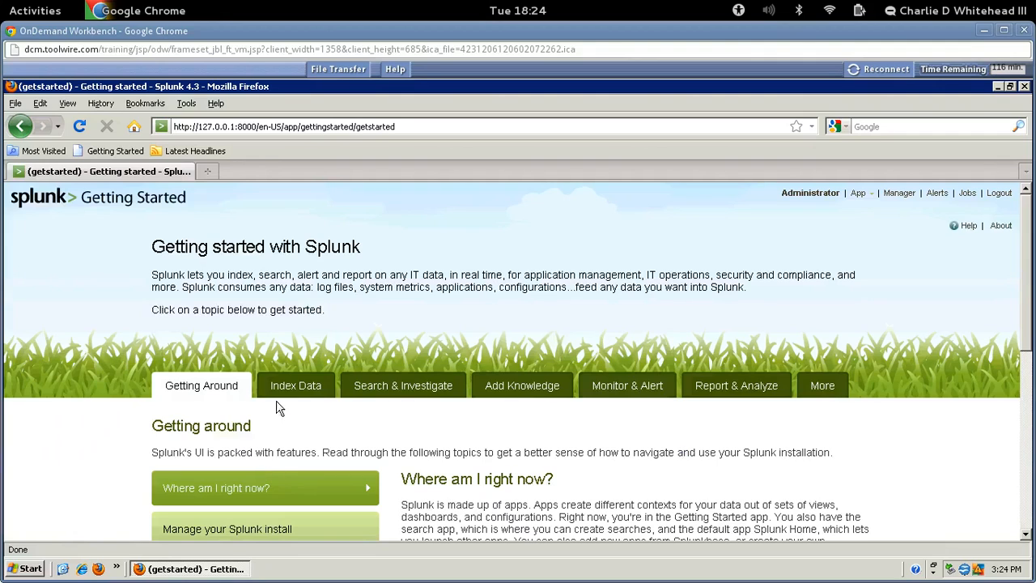
Browse the Index Data, Search, and Monitor & Alert topics, ending on Report & Analyze
left_click(295, 385)
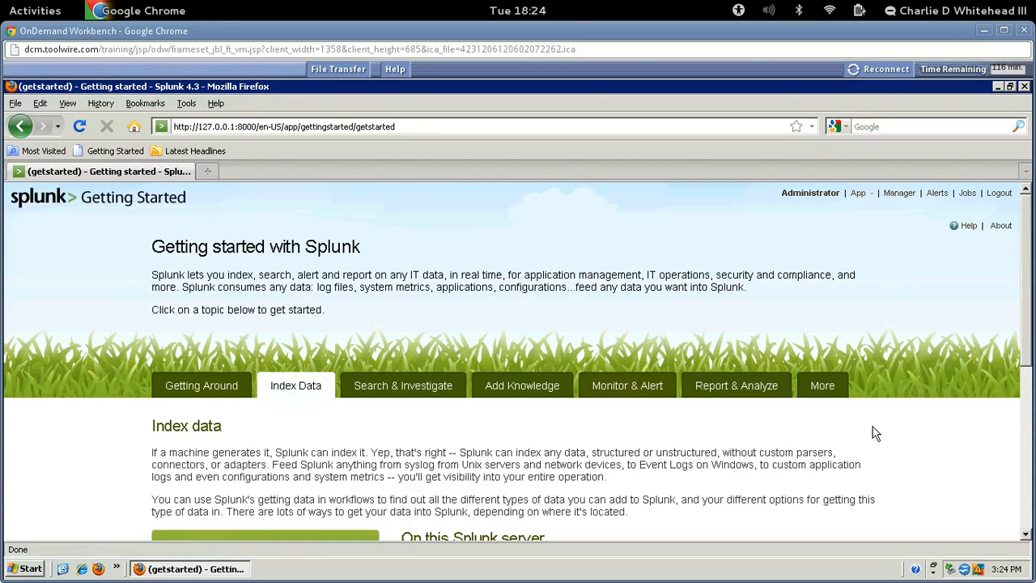
scroll("down", 3)
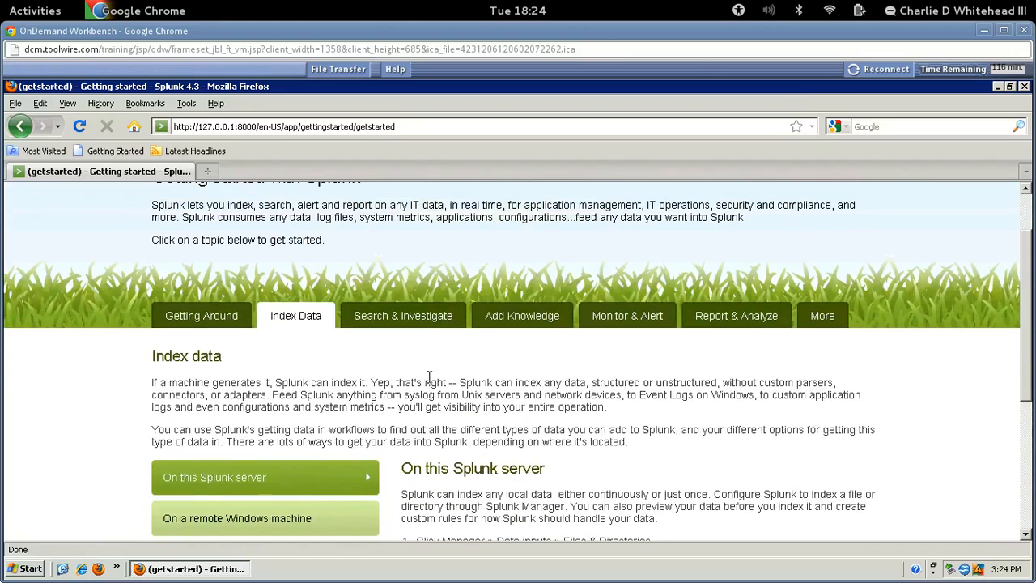
left_click(403, 315)
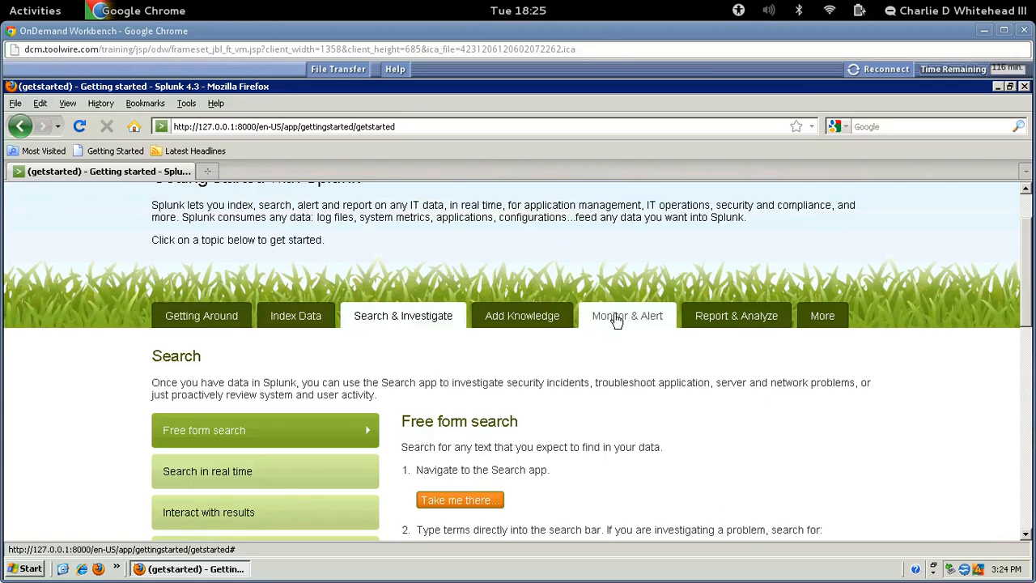
left_click(627, 316)
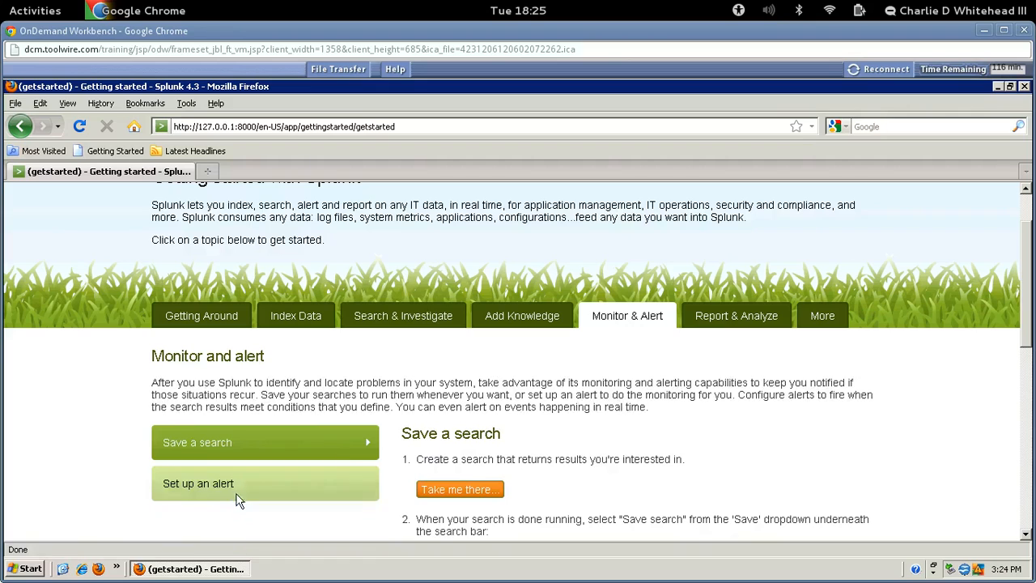
left_click(198, 483)
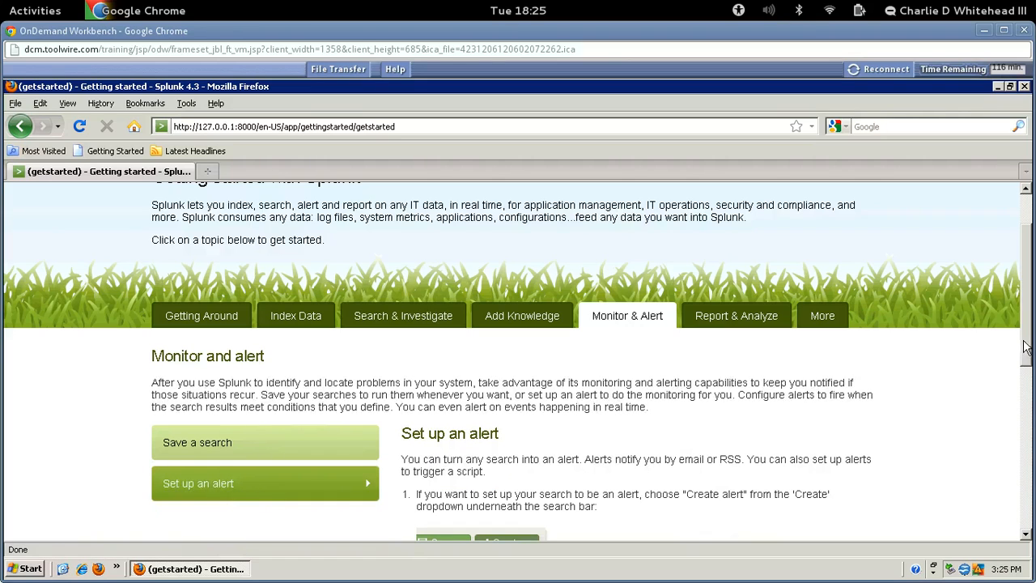
left_click_drag(151, 382, 854, 382)
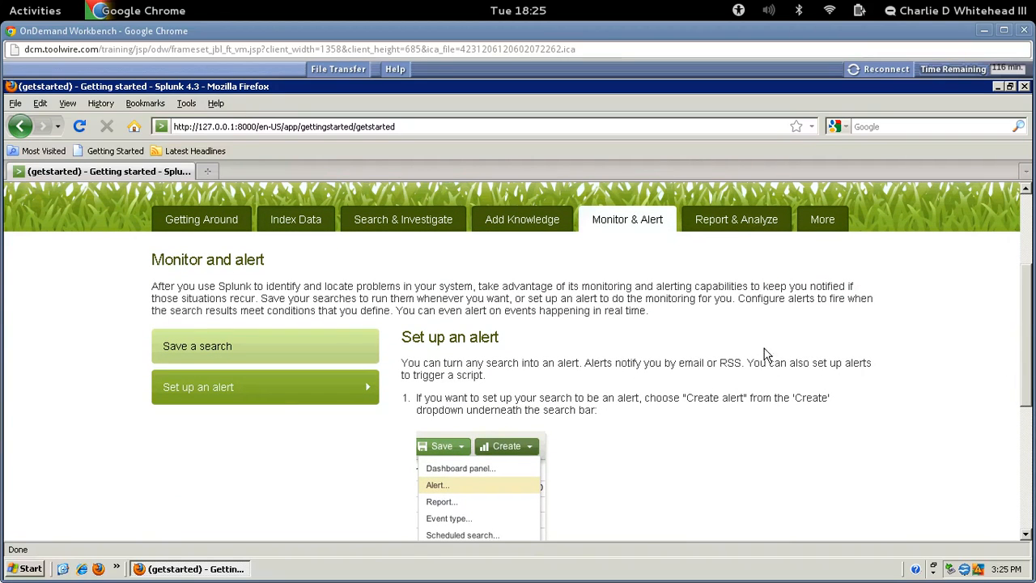
left_click(736, 219)
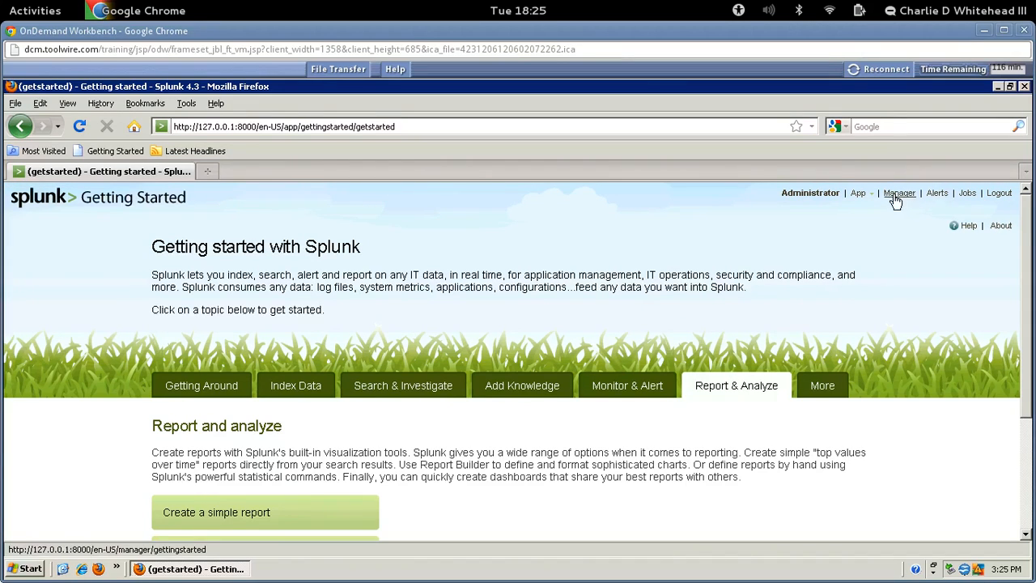
Go through Manager, Data inputs and Add data, choosing 'From a TCP port'
left_click(899, 193)
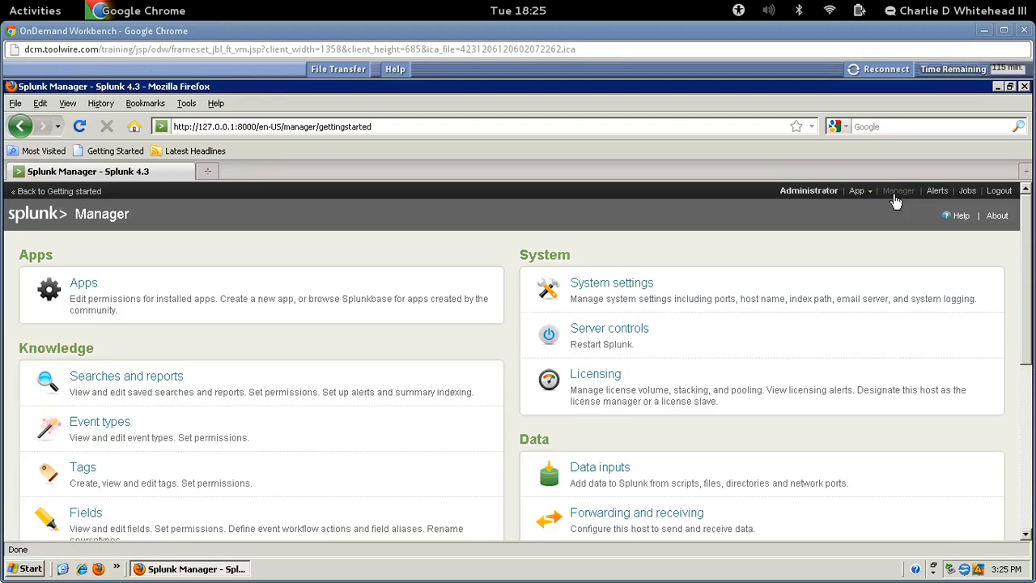
mouse_move(610, 224)
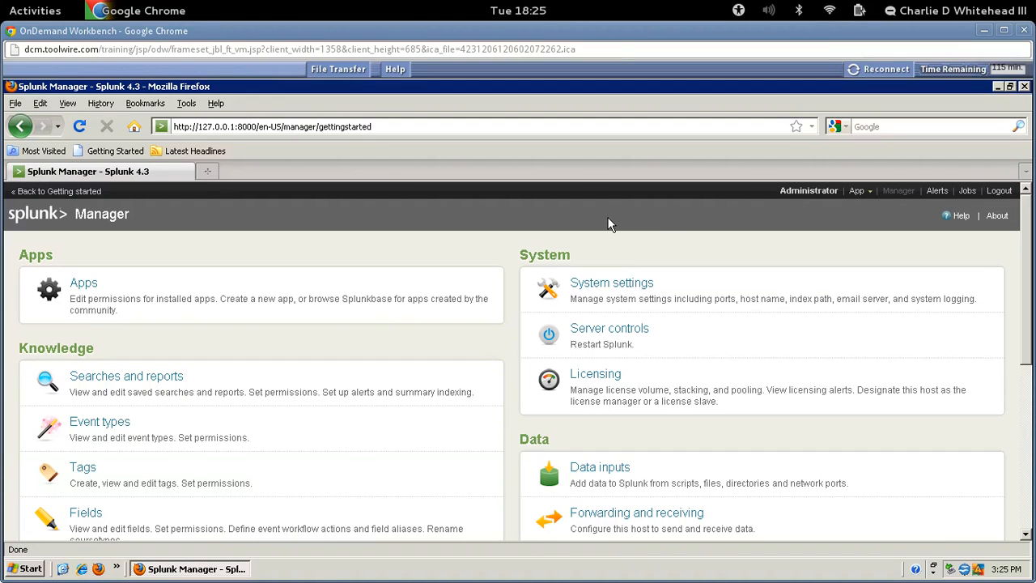
mouse_move(797, 210)
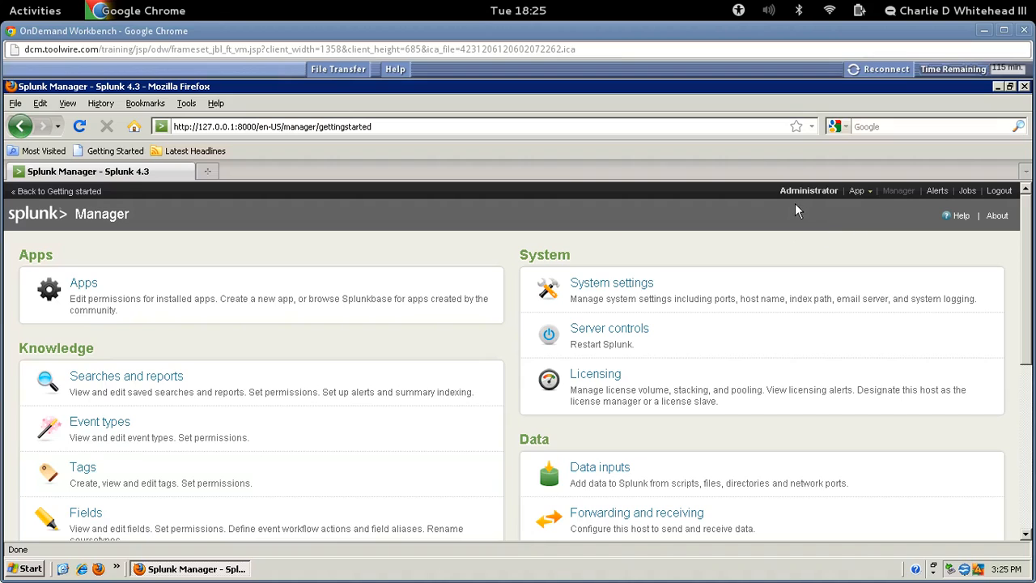
mouse_move(352, 245)
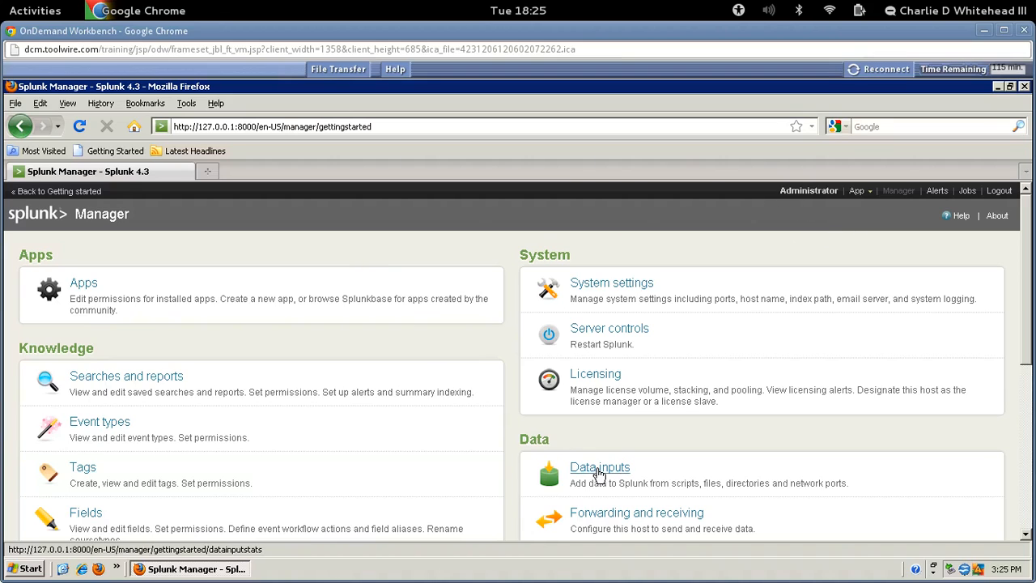
left_click(600, 468)
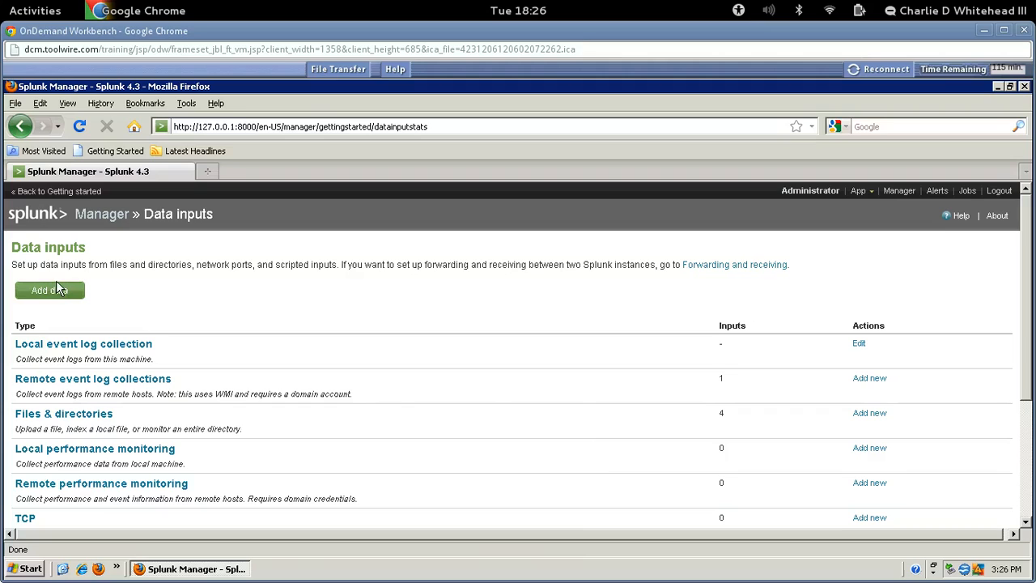
left_click(49, 290)
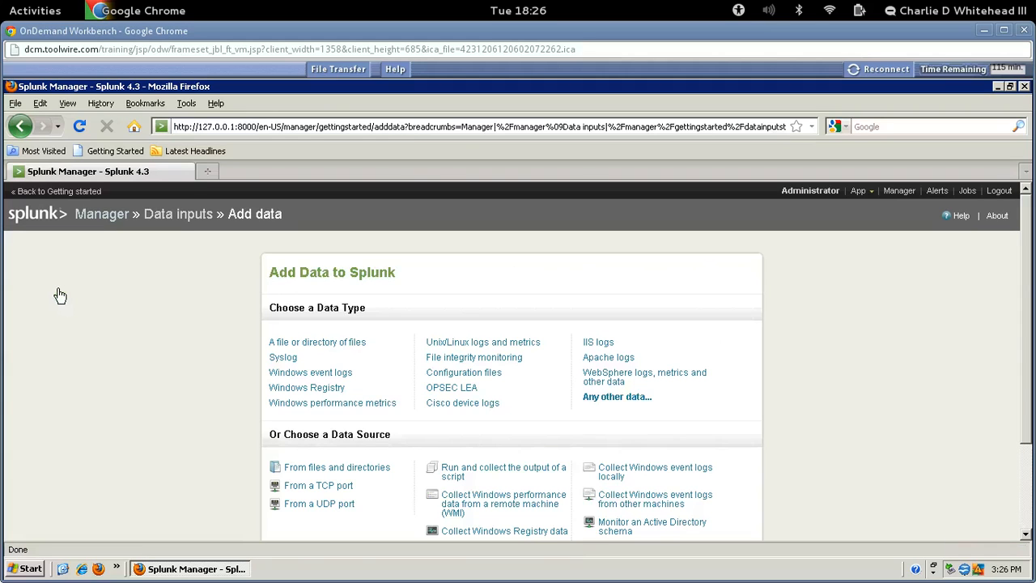
mouse_move(170, 405)
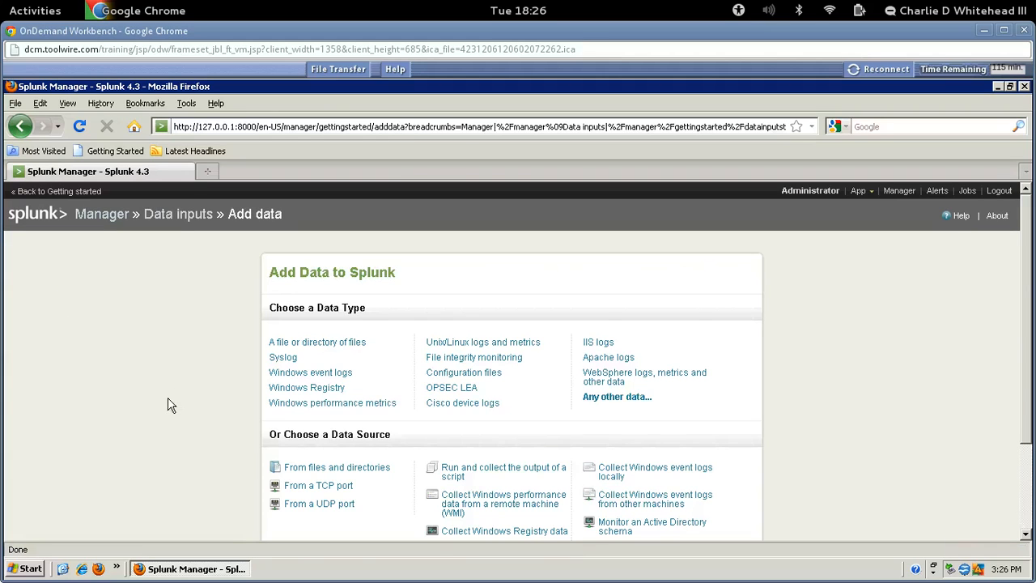
mouse_move(318, 485)
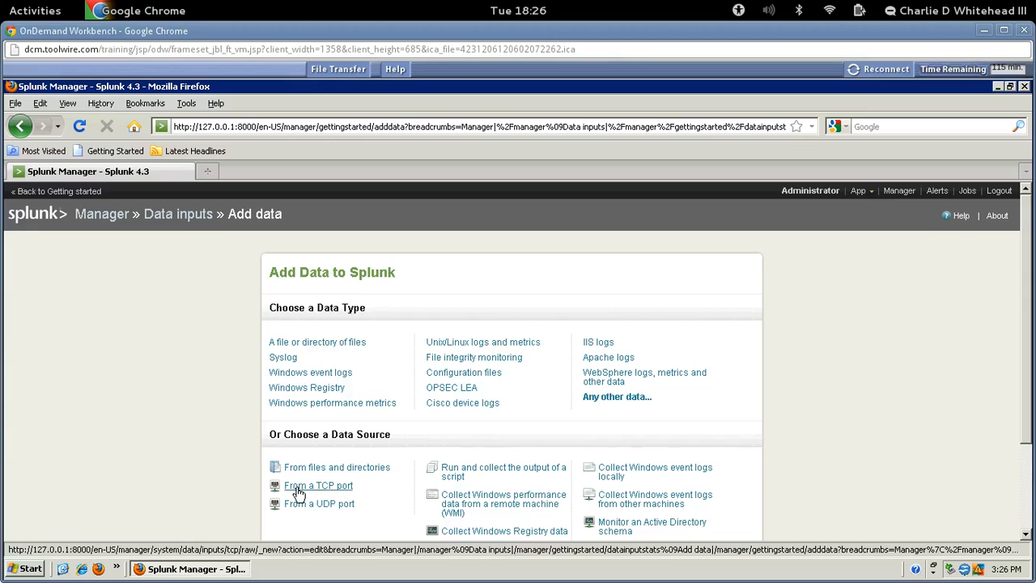
left_click(318, 485)
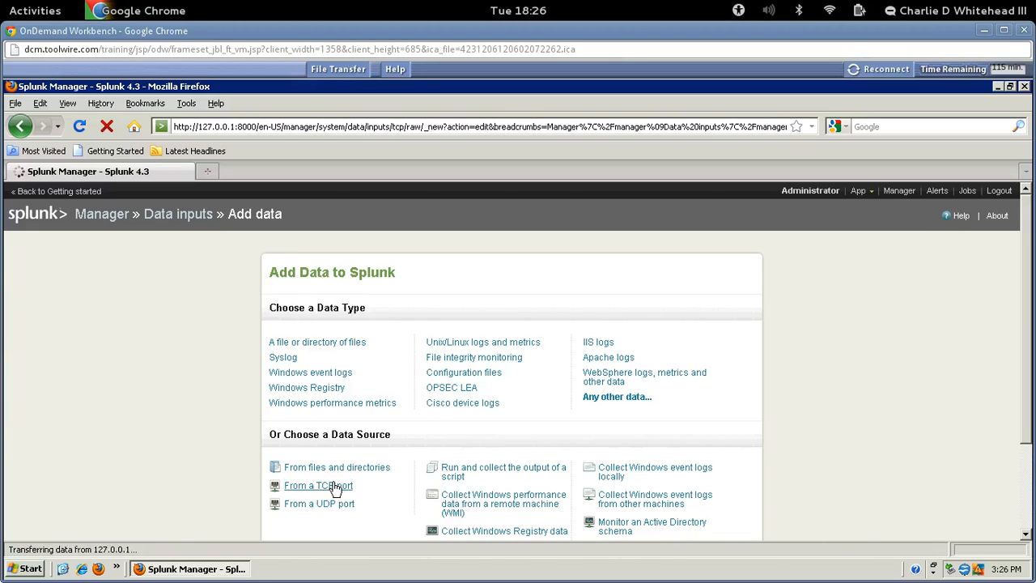
left_click(319, 485)
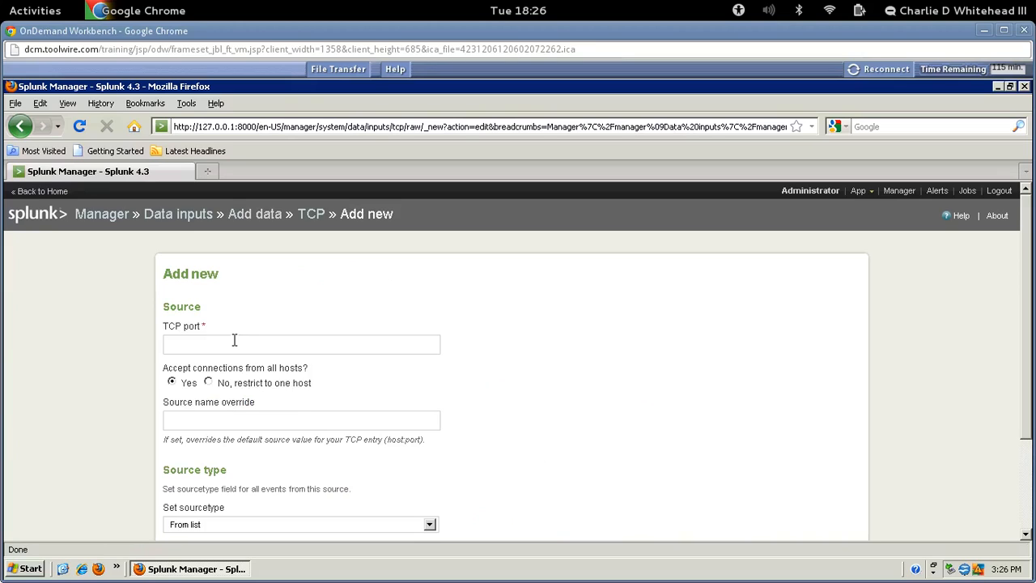
Enter TCP port 22 and restrict connections to the single host 172.30.0.2
type("22")
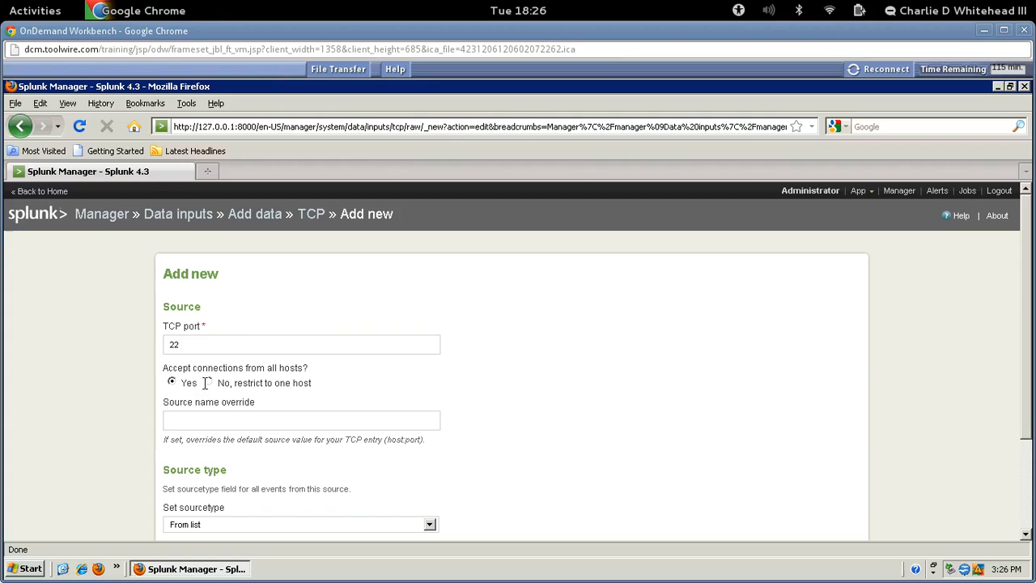
left_click(209, 382)
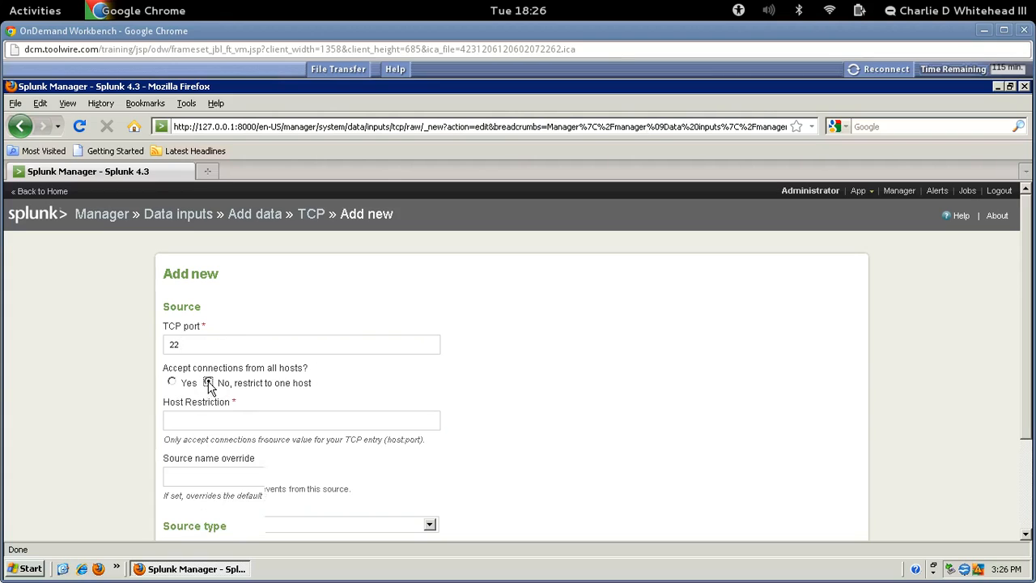
left_click(209, 382)
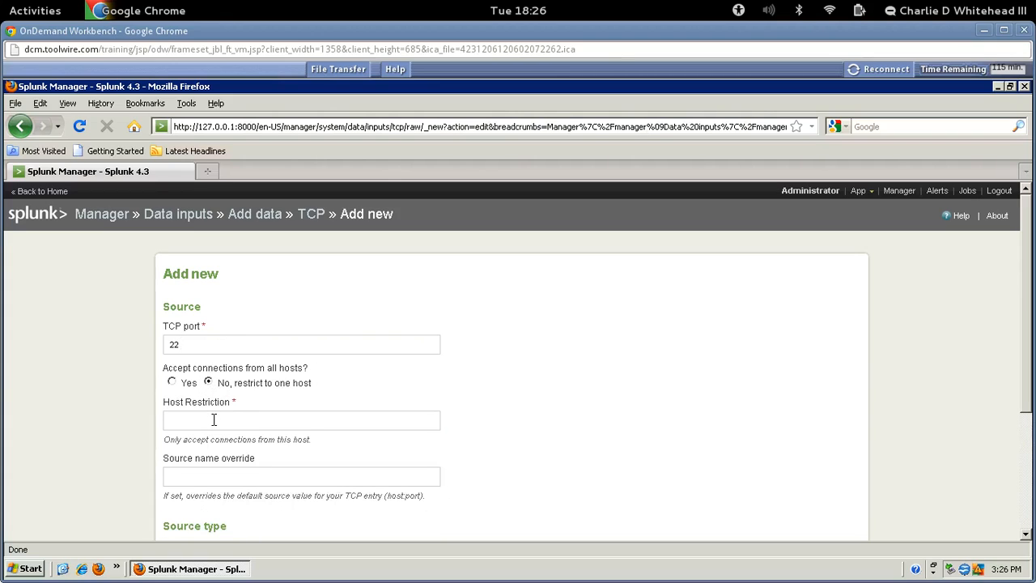
type("172.30.0.2")
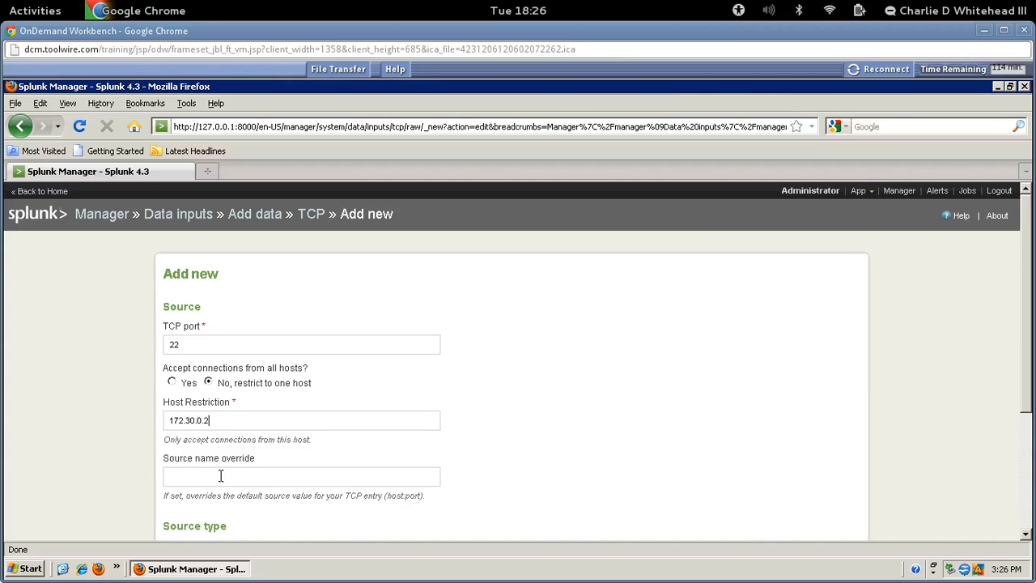
Set the input's sourcetype manually to tcp-raw
scroll("down", 3)
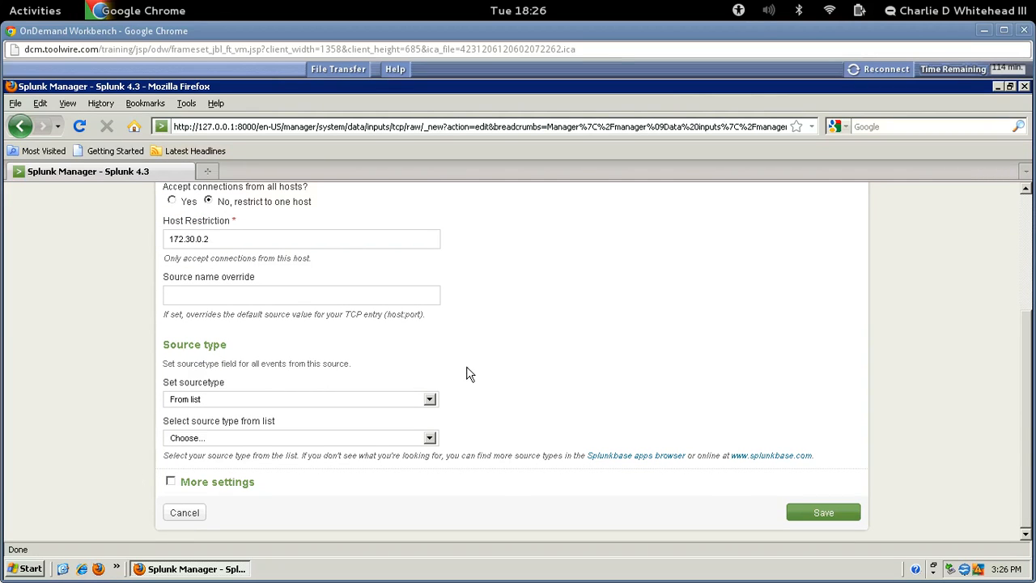
left_click(301, 398)
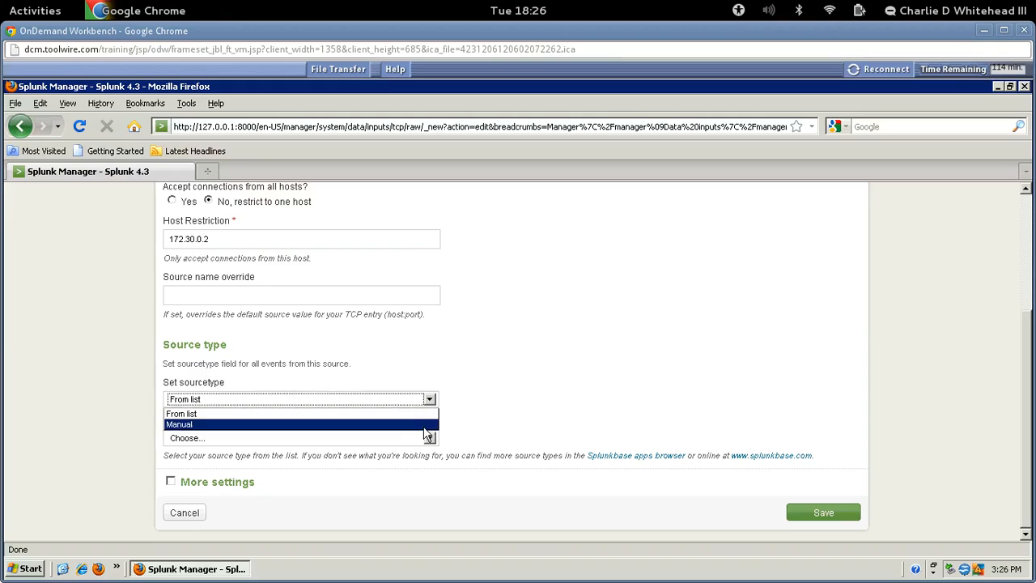
left_click(178, 424)
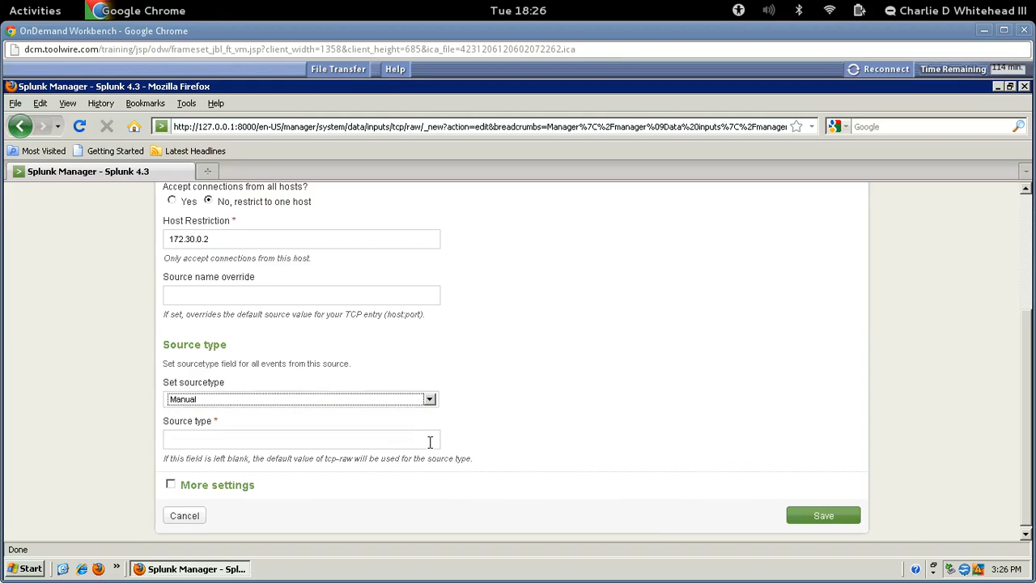
type("tcp")
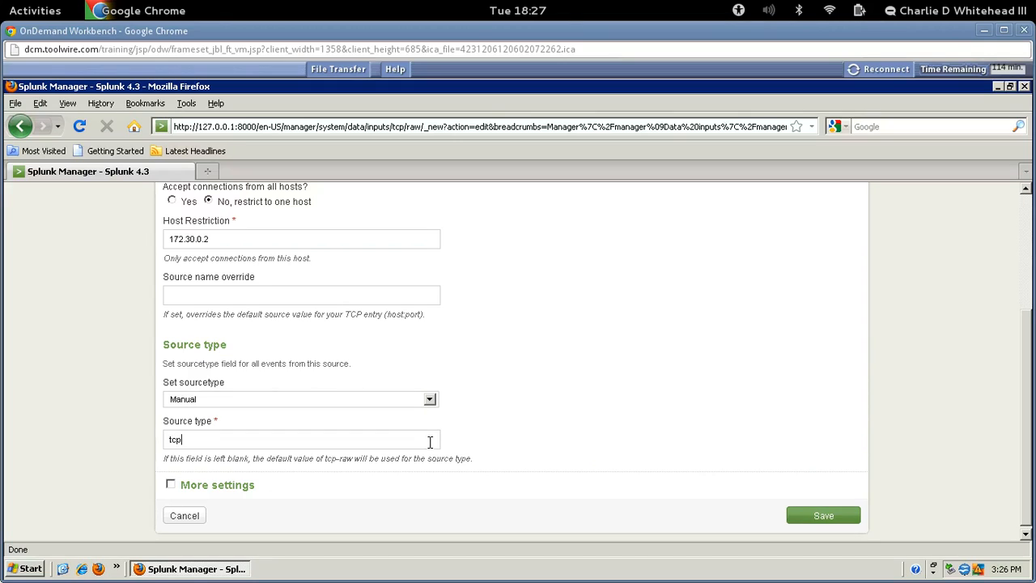
type("-raw")
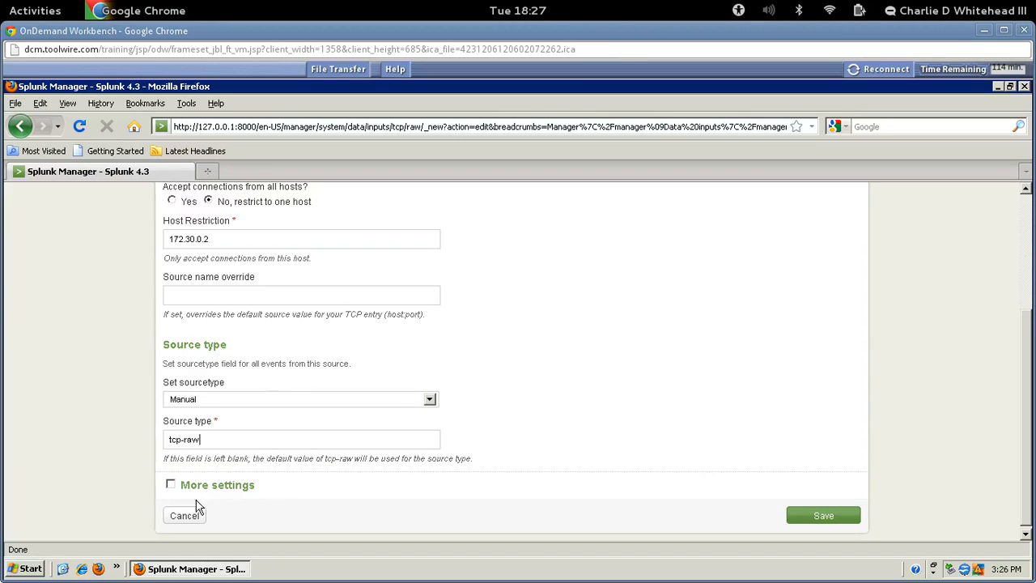
In additional settings, set host from the remote IP and save the input
left_click(171, 485)
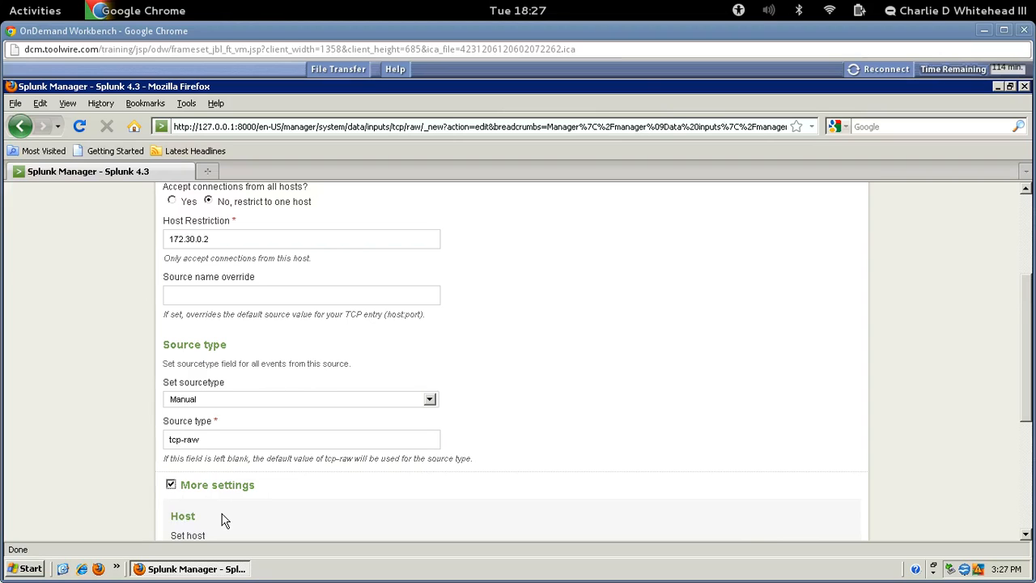
scroll("down", 3)
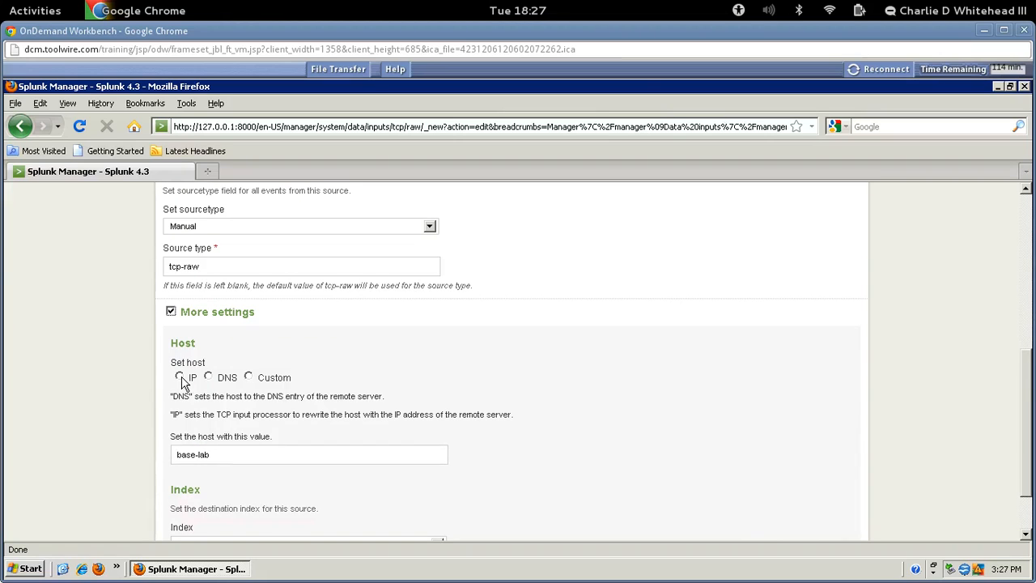
left_click(179, 378)
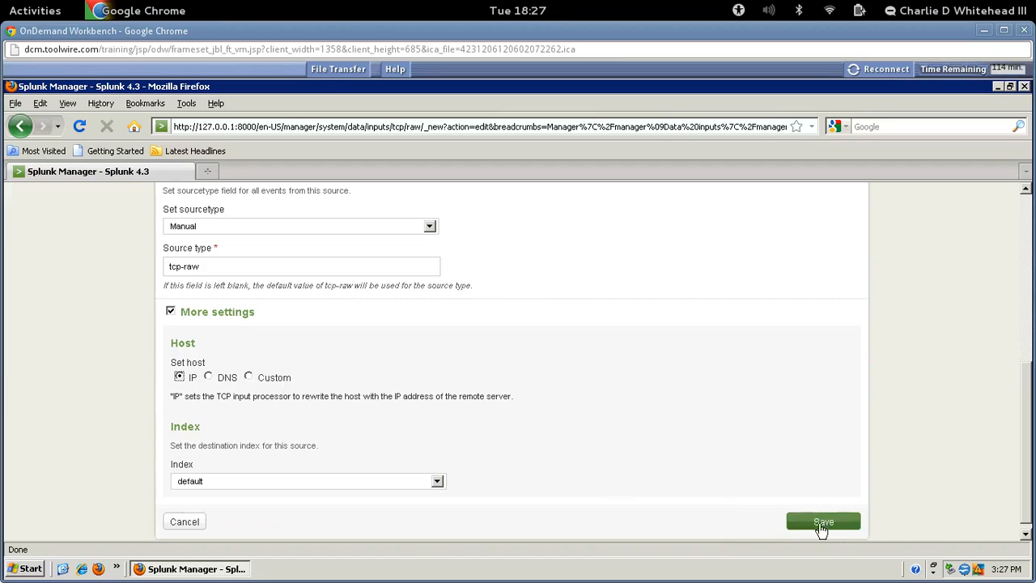
left_click(179, 376)
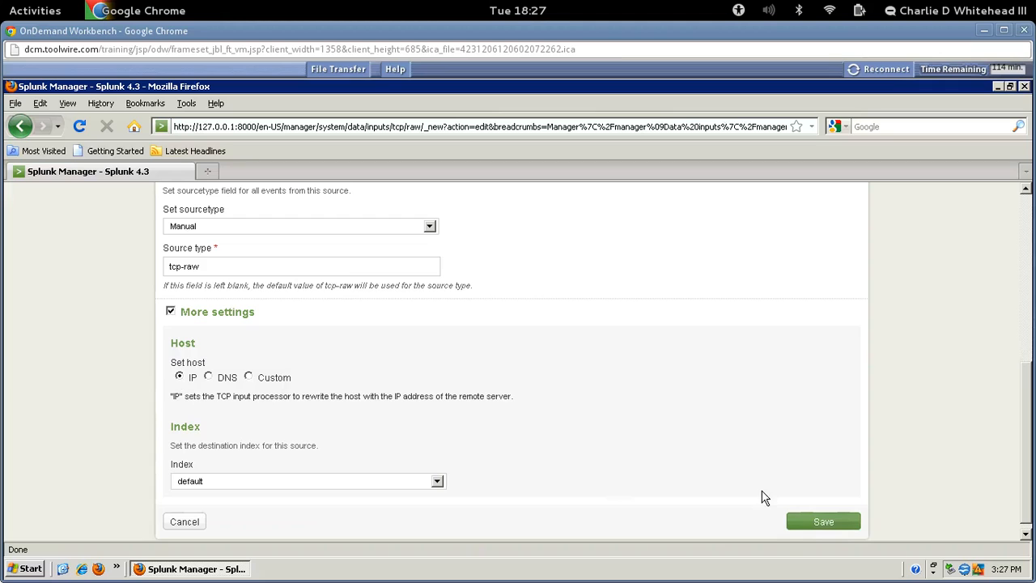
left_click(823, 521)
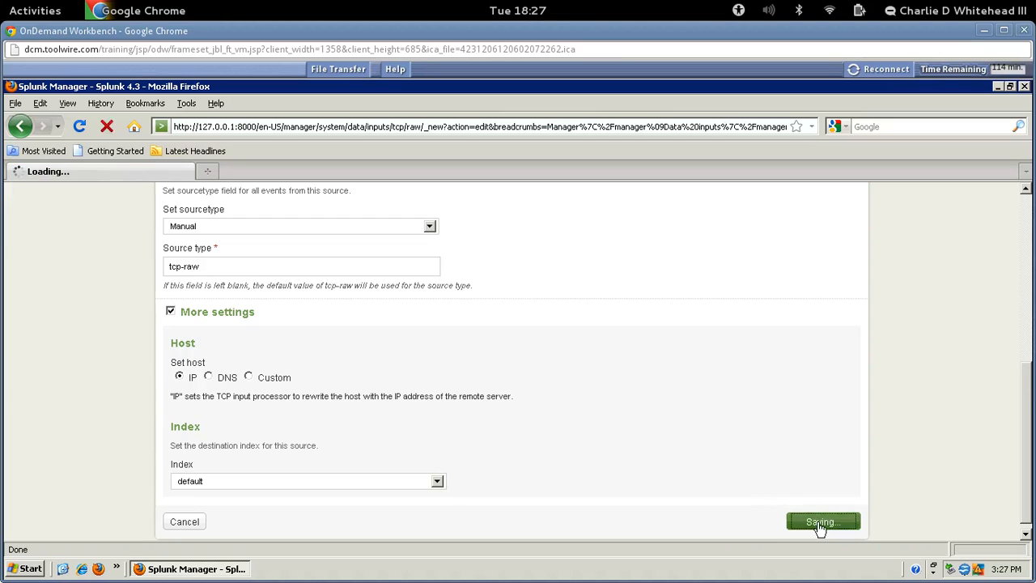
left_click(822, 521)
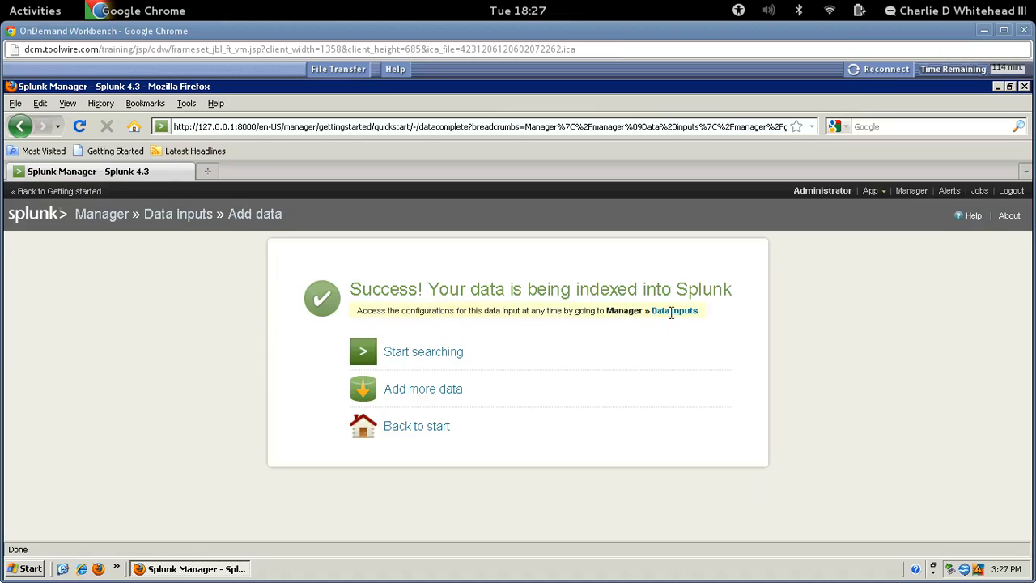
Open Data inputs, then TCP, to view the enabled 172.30.0.2:22 tcp-raw input
left_click(674, 310)
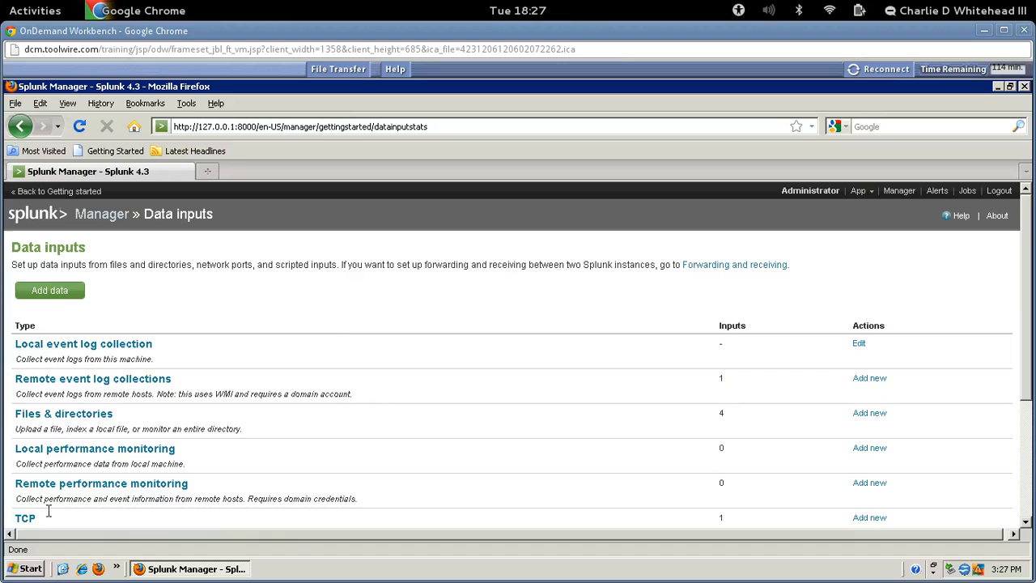
scroll("down", 3)
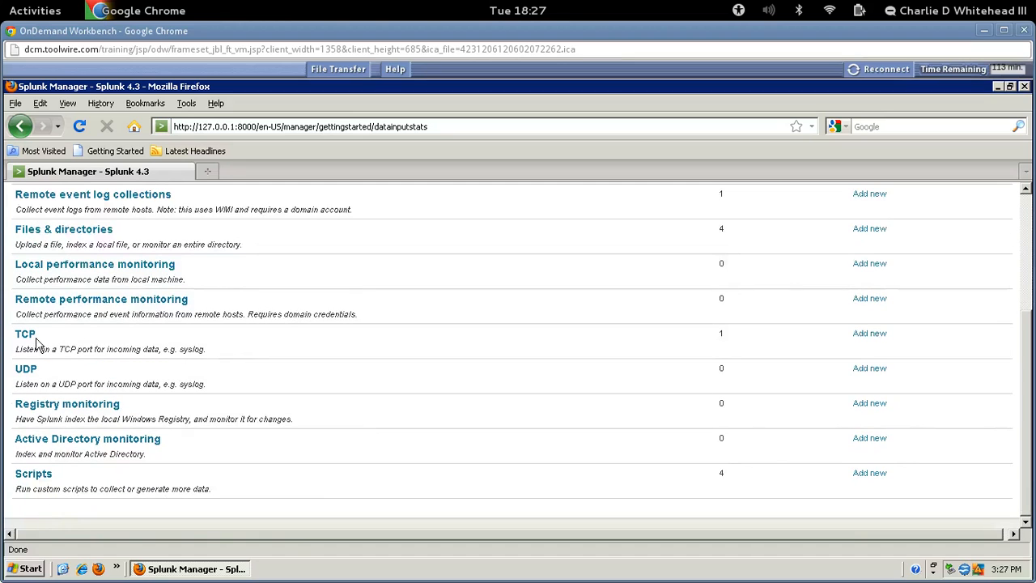
mouse_move(25, 334)
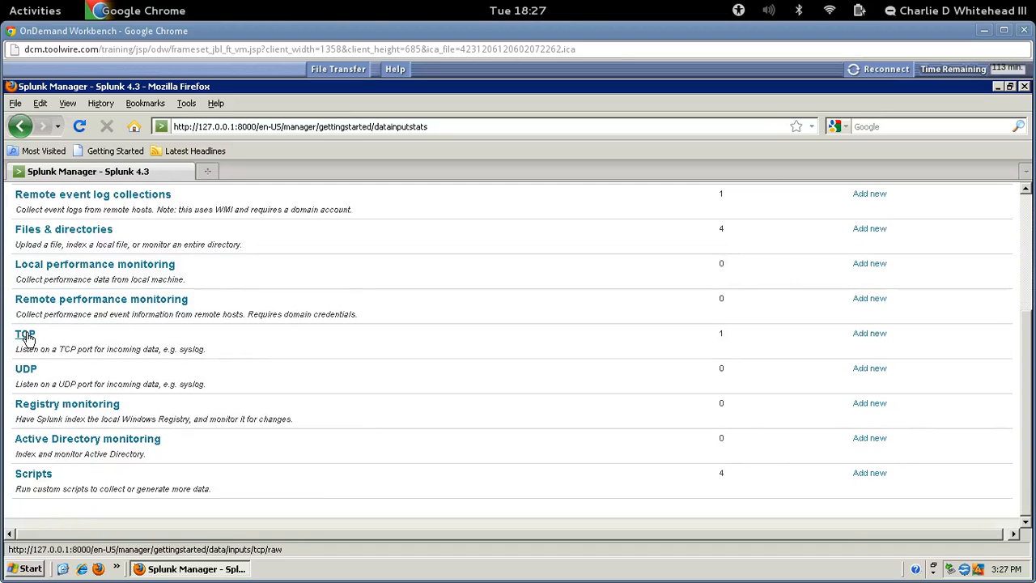
left_click(25, 333)
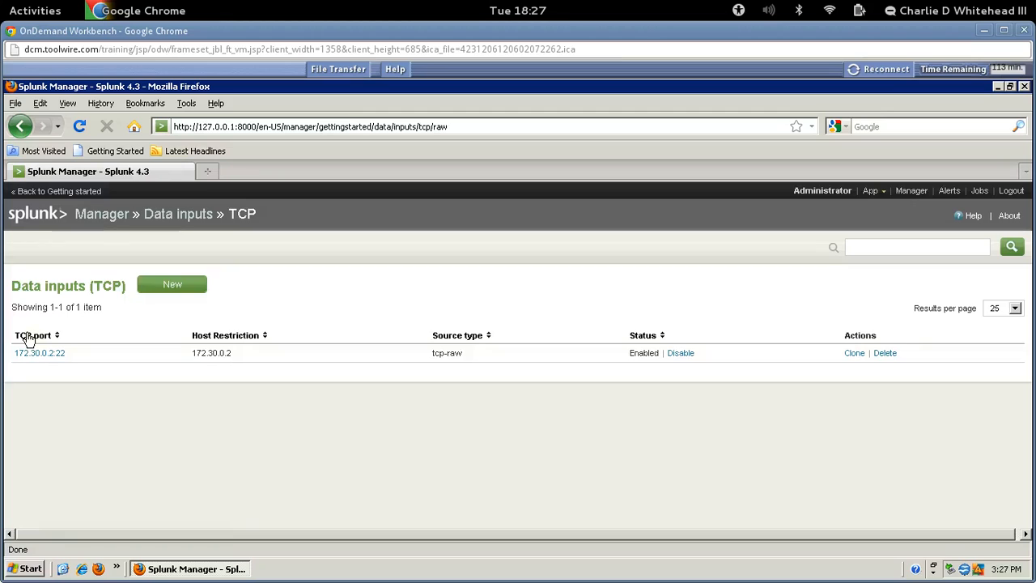
mouse_move(116, 334)
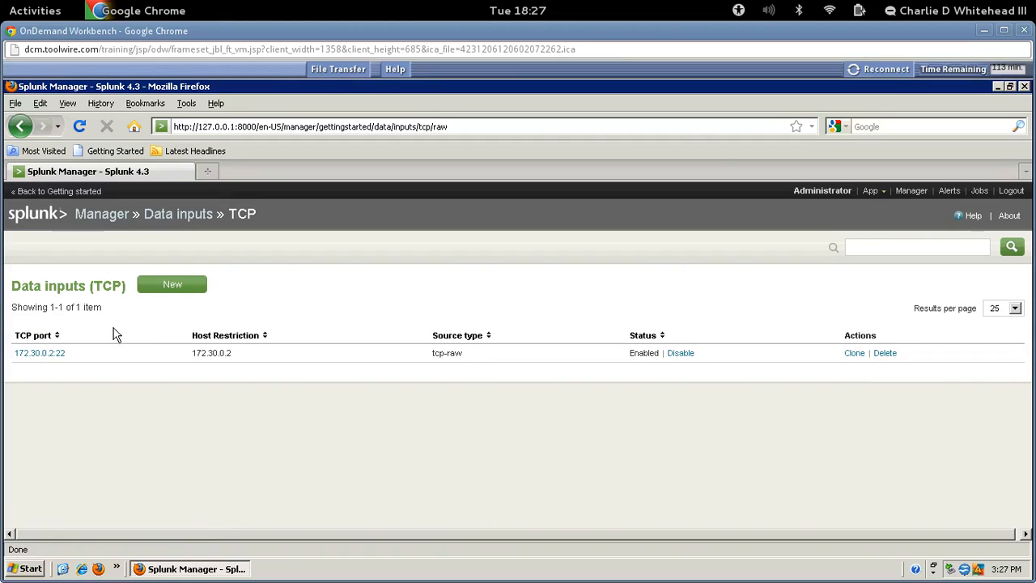
mouse_move(29, 366)
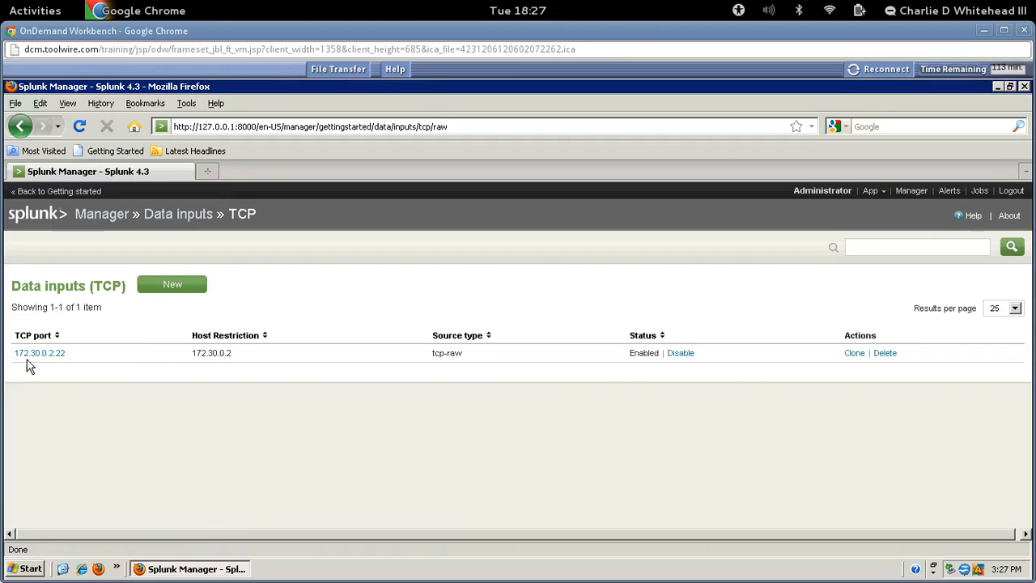
mouse_move(122, 371)
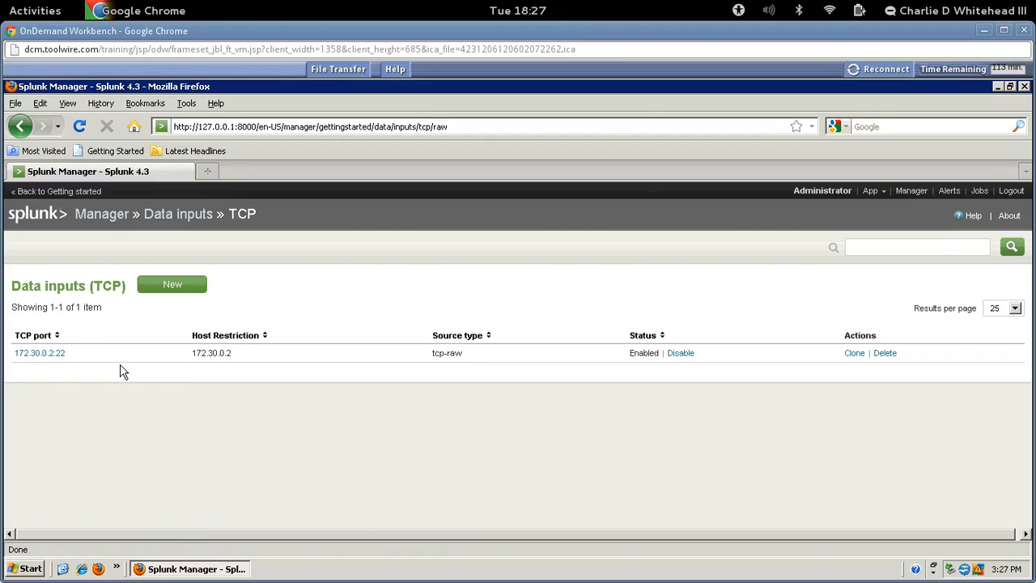
mouse_move(709, 274)
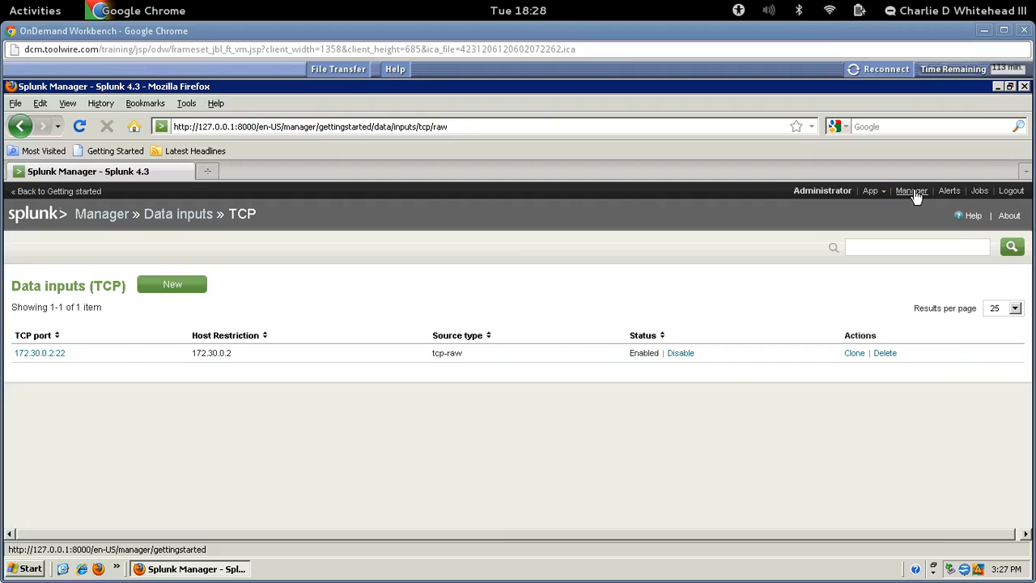
Open Manager's Searches and reports and set the App context to Search (search)
left_click(912, 190)
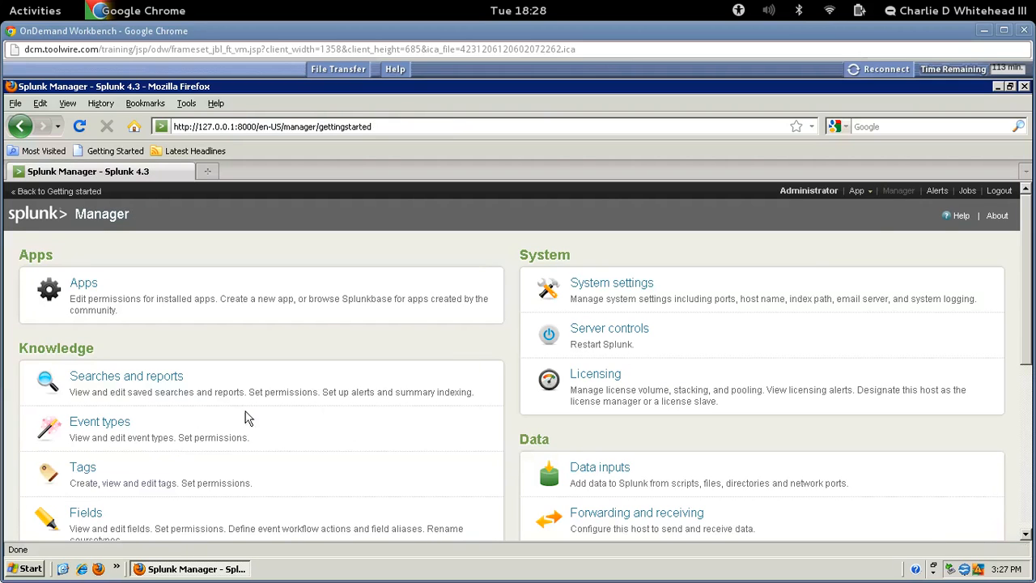
mouse_move(274, 418)
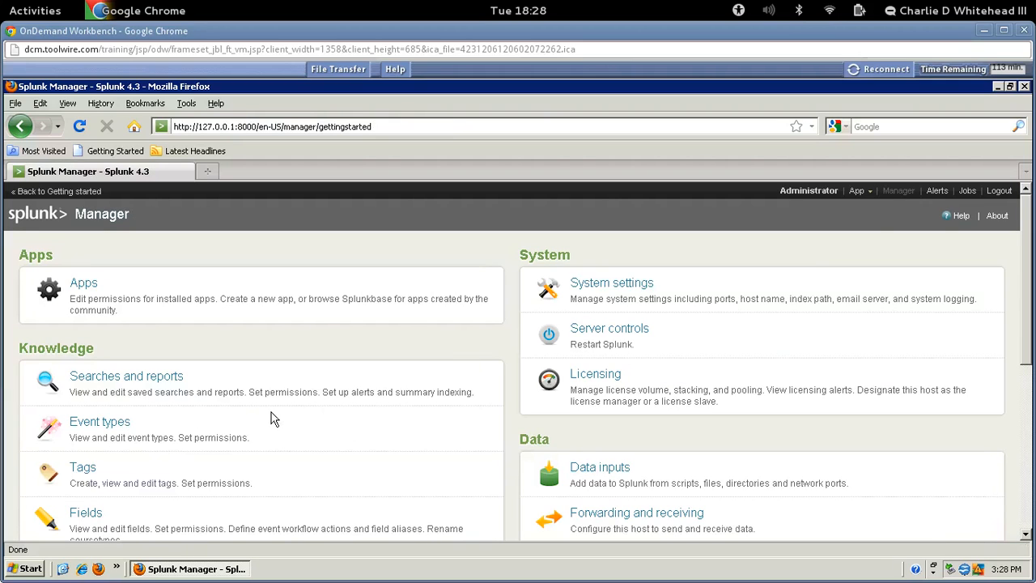
mouse_move(202, 408)
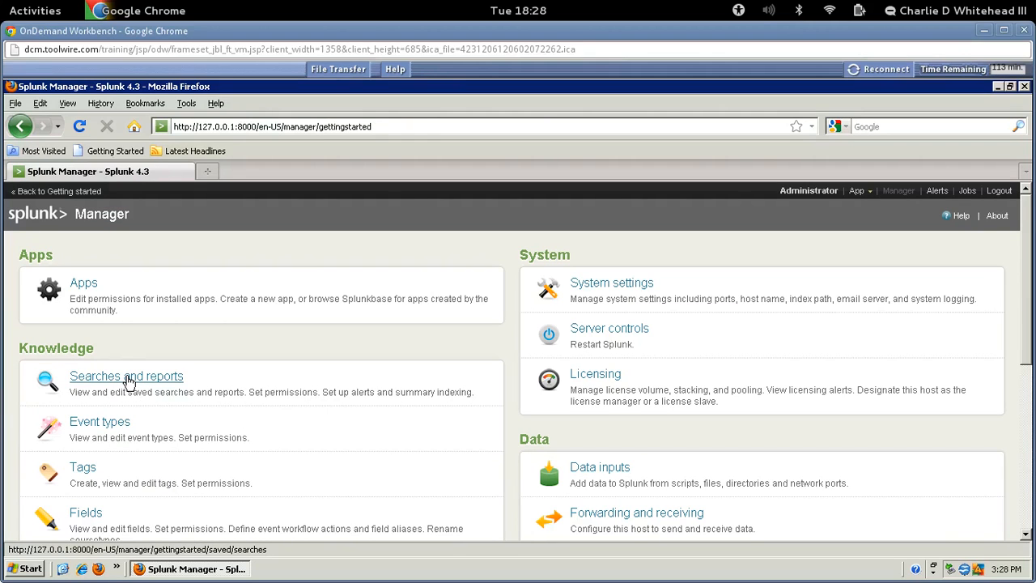
left_click(127, 376)
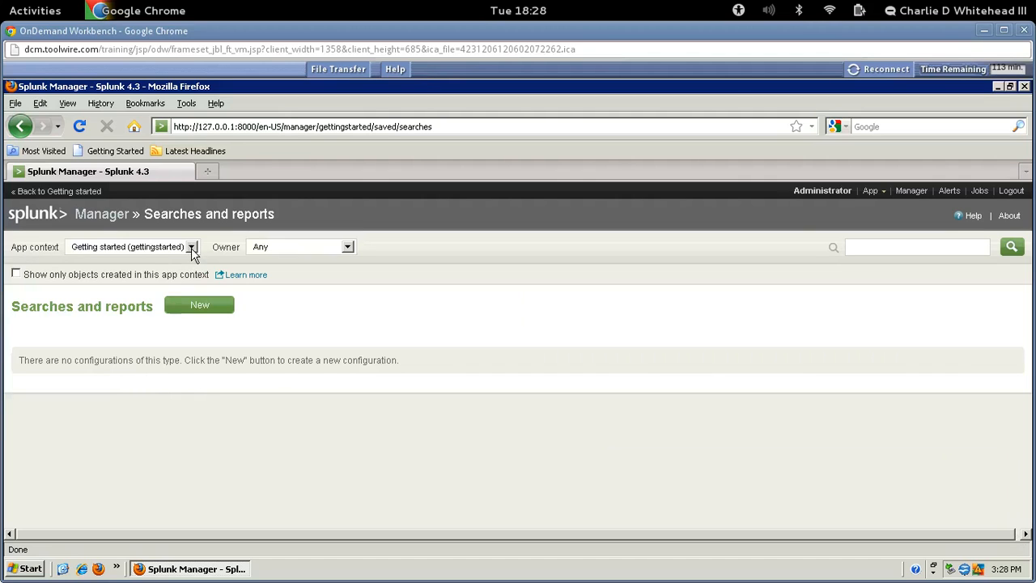
left_click(192, 247)
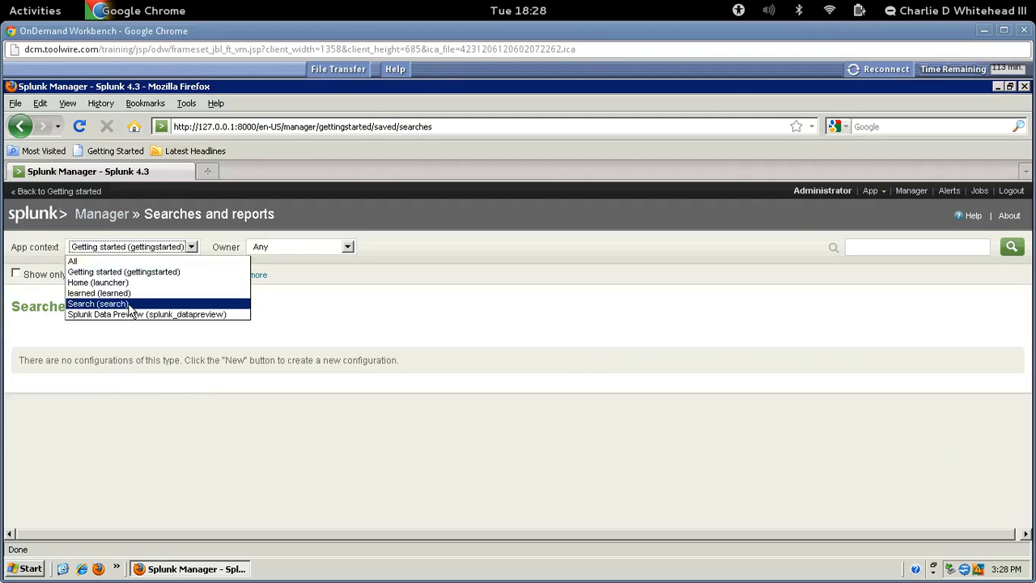
left_click(97, 304)
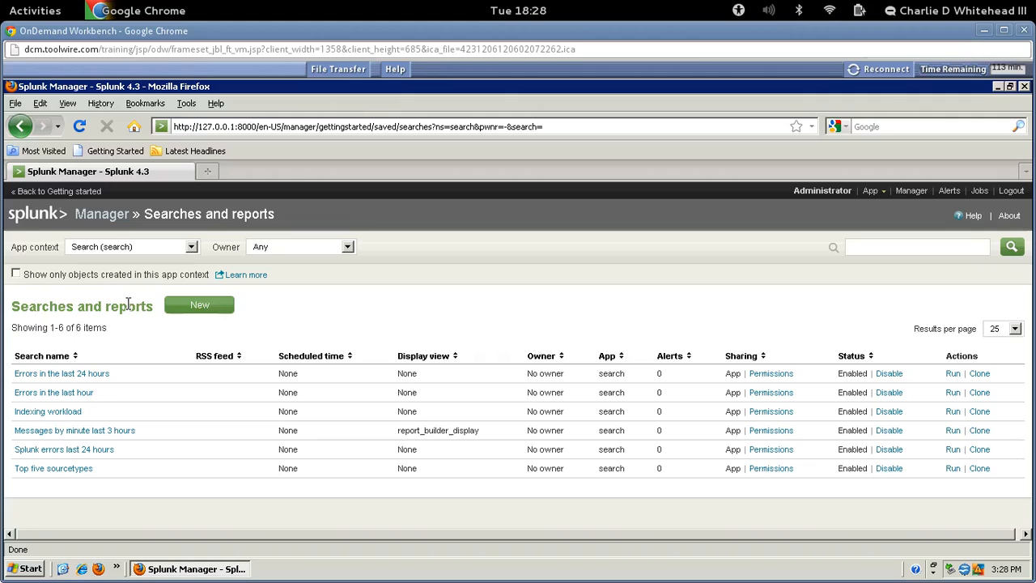
mouse_move(94, 470)
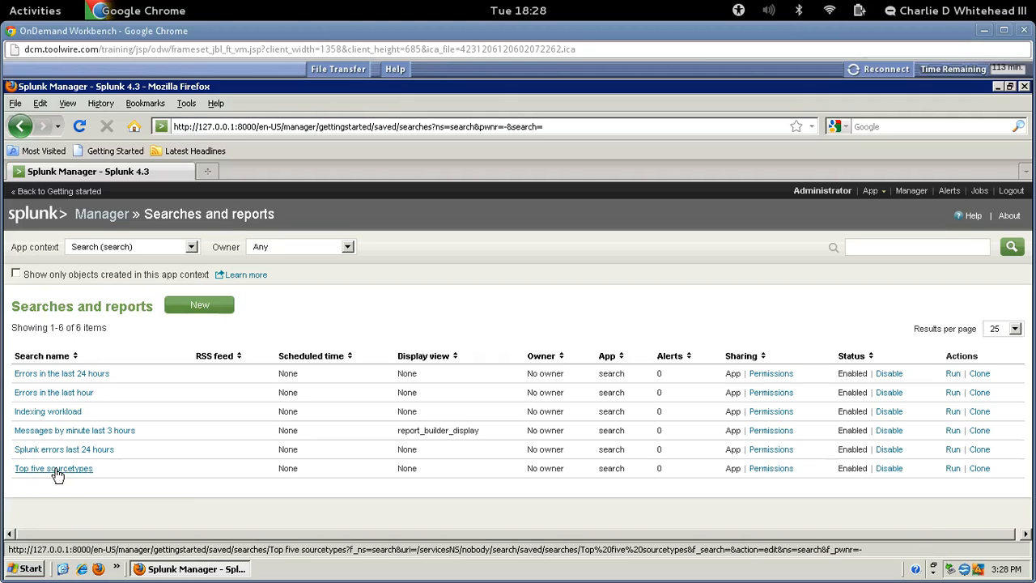
left_click(54, 467)
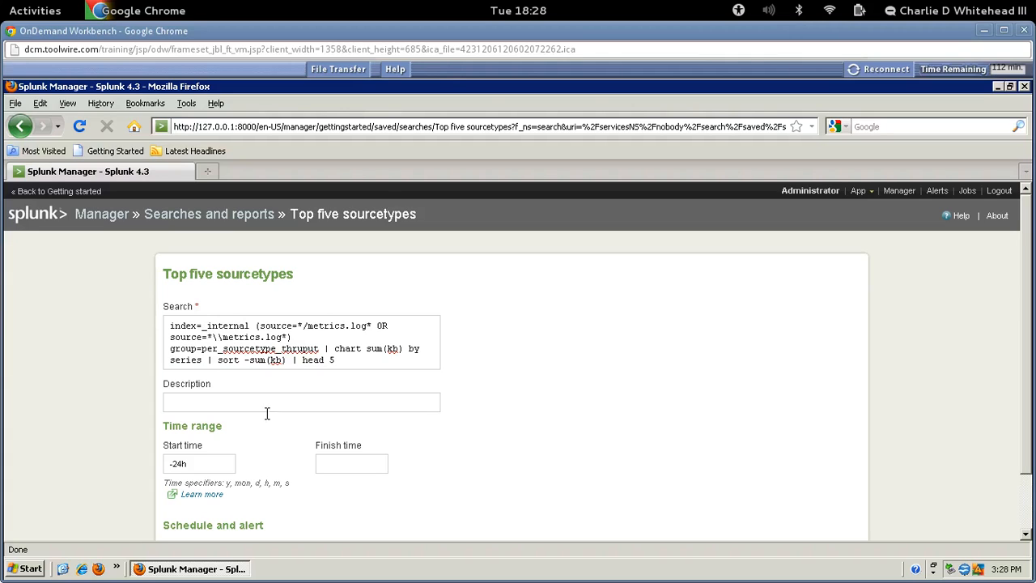
scroll("down", 3)
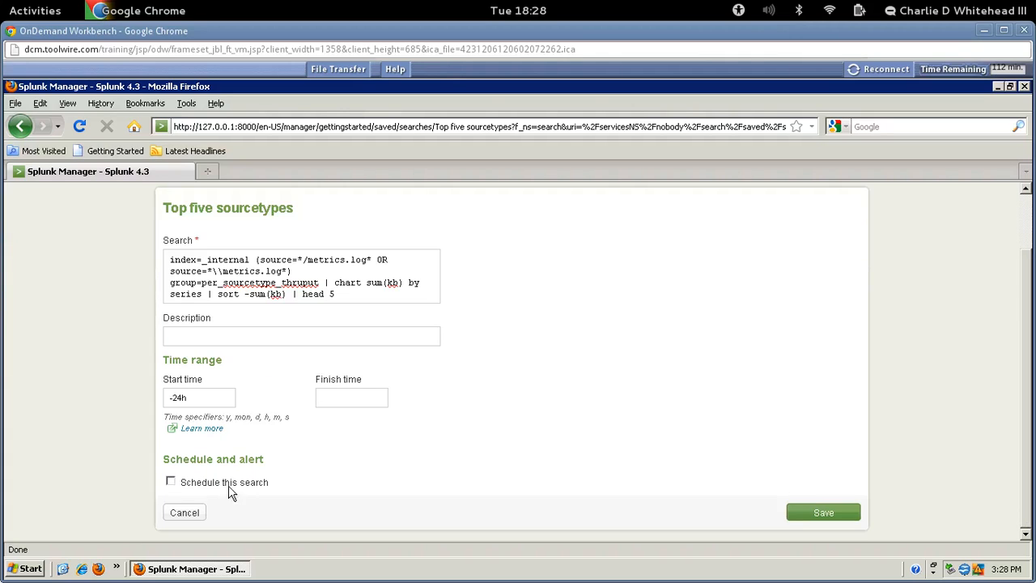
left_click(184, 513)
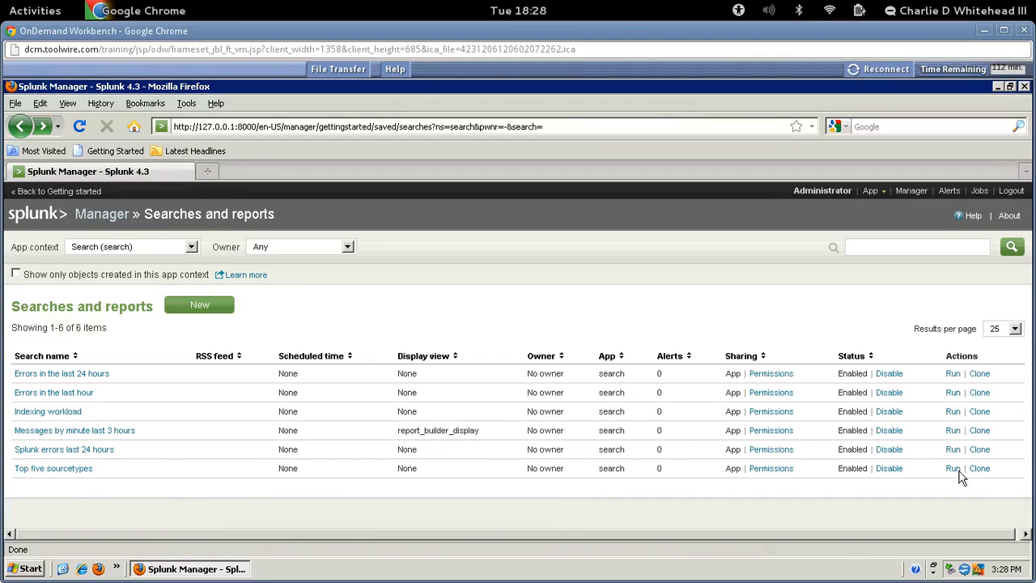
mouse_move(943, 469)
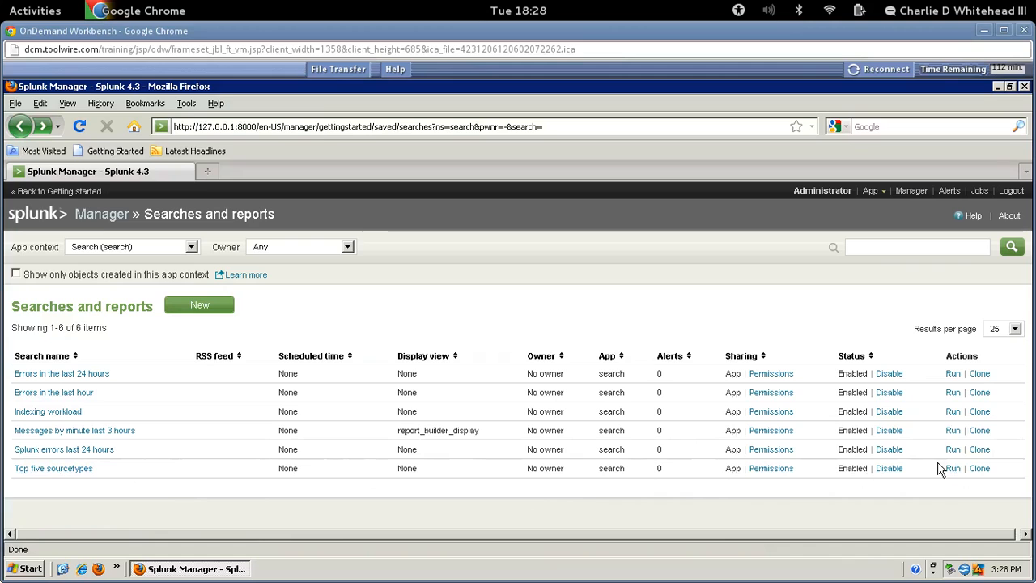
Run the Top five sourcetypes search, listing 5 sourcetypes over 24 hours, splunkd highest
left_click(953, 467)
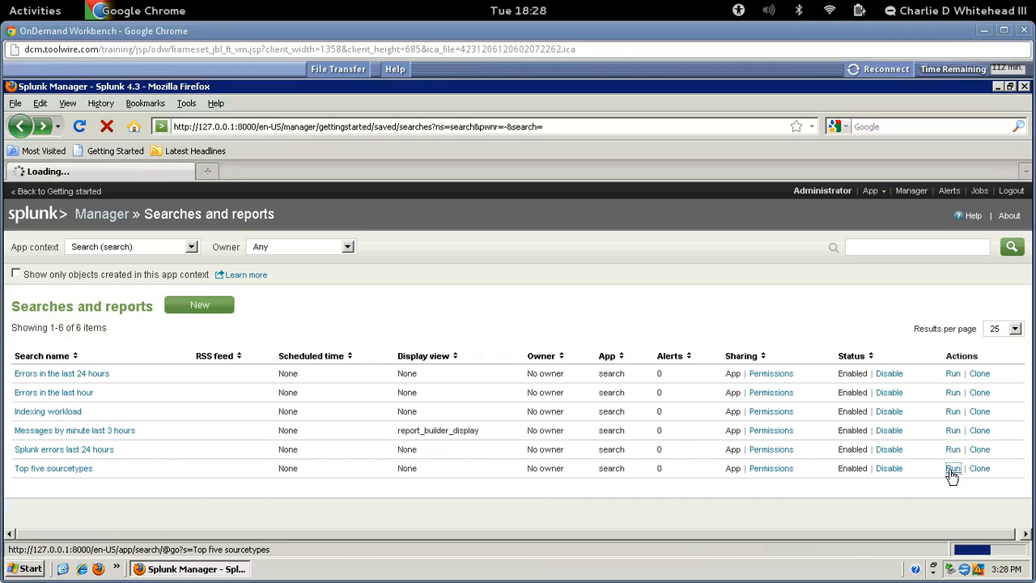
left_click(953, 468)
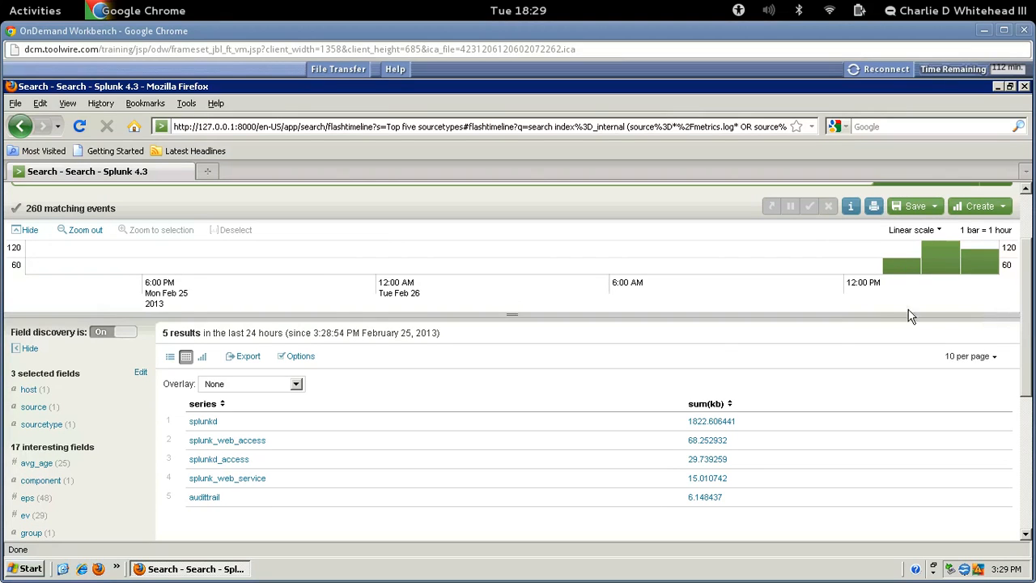
mouse_move(184, 458)
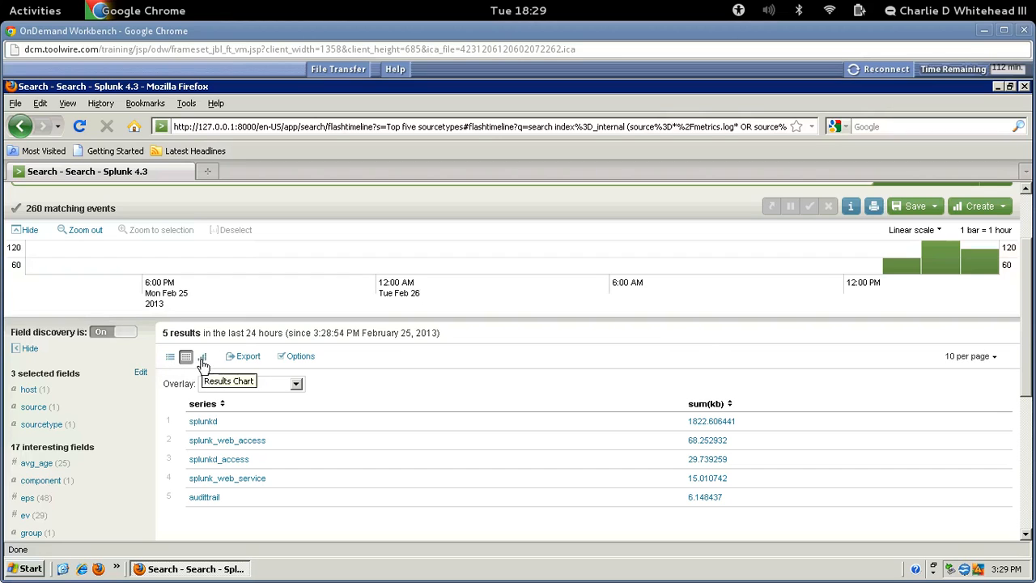
Switch the results to a column chart of sum(kb) for each sourcetype
left_click(202, 356)
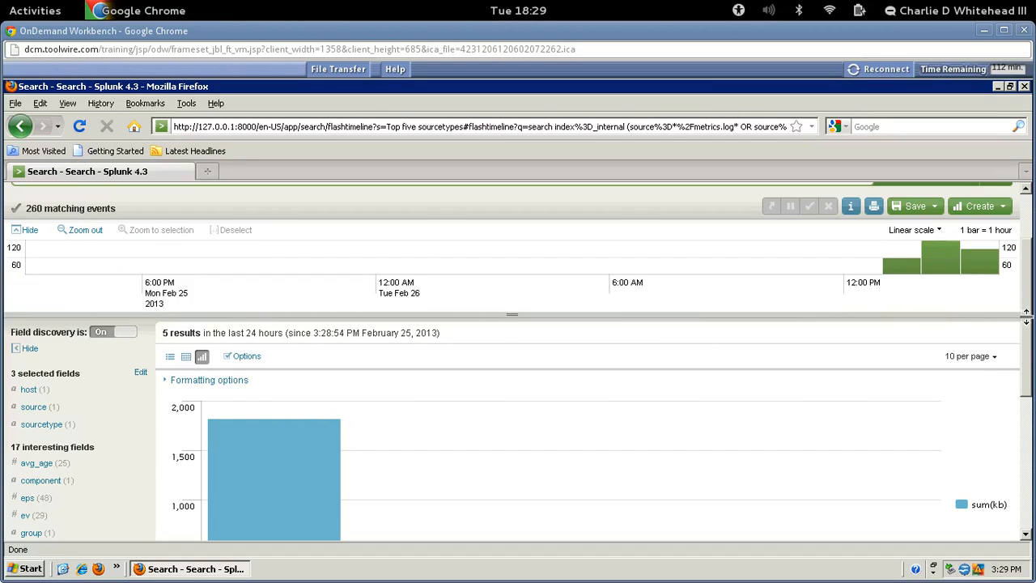
scroll("down", 3)
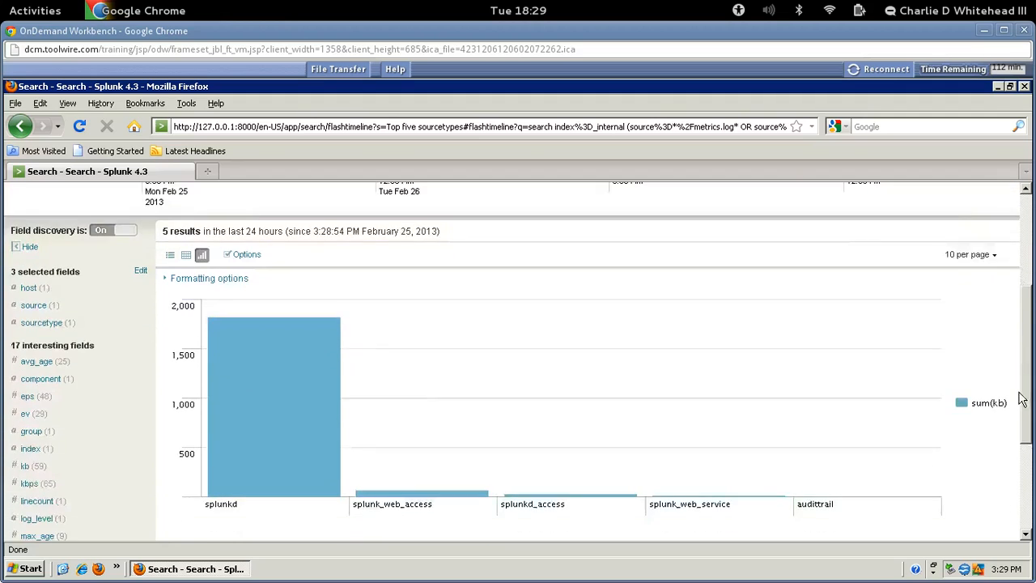
scroll("down", 3)
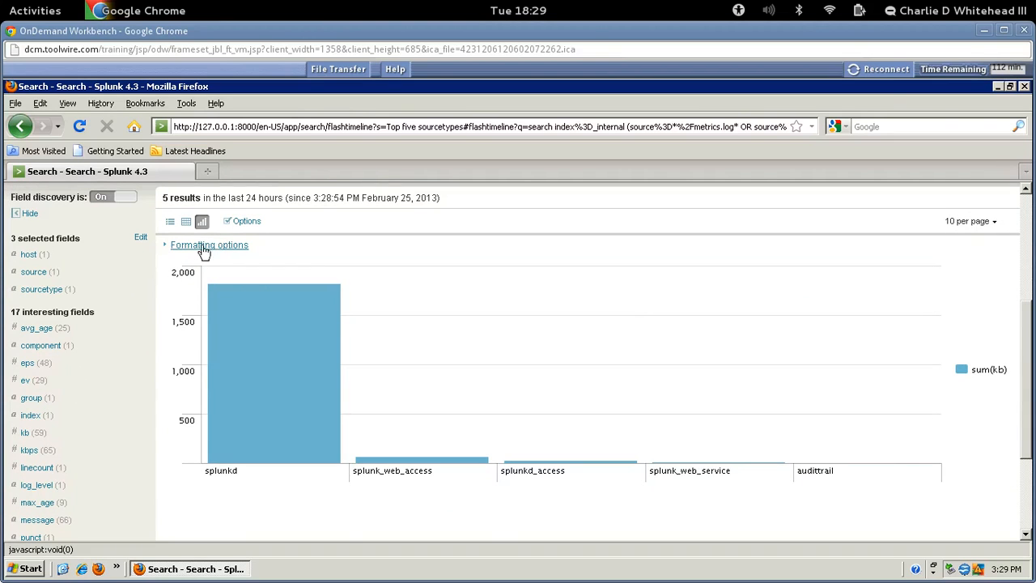
Give the chart the title 'Lab8 Top Five Sourcetypes' and set Legend placement to Bottom
left_click(209, 244)
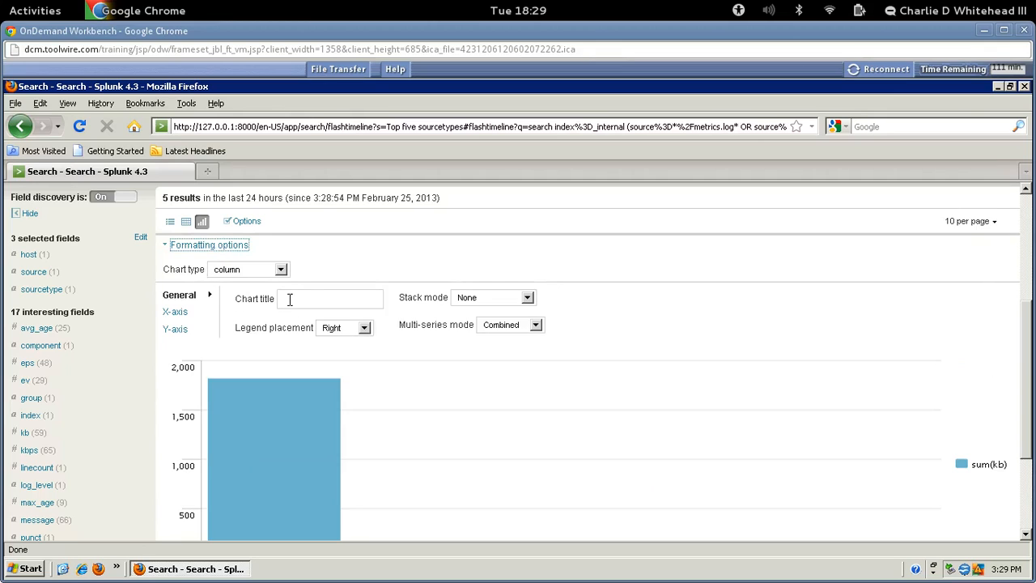
type("Lib")
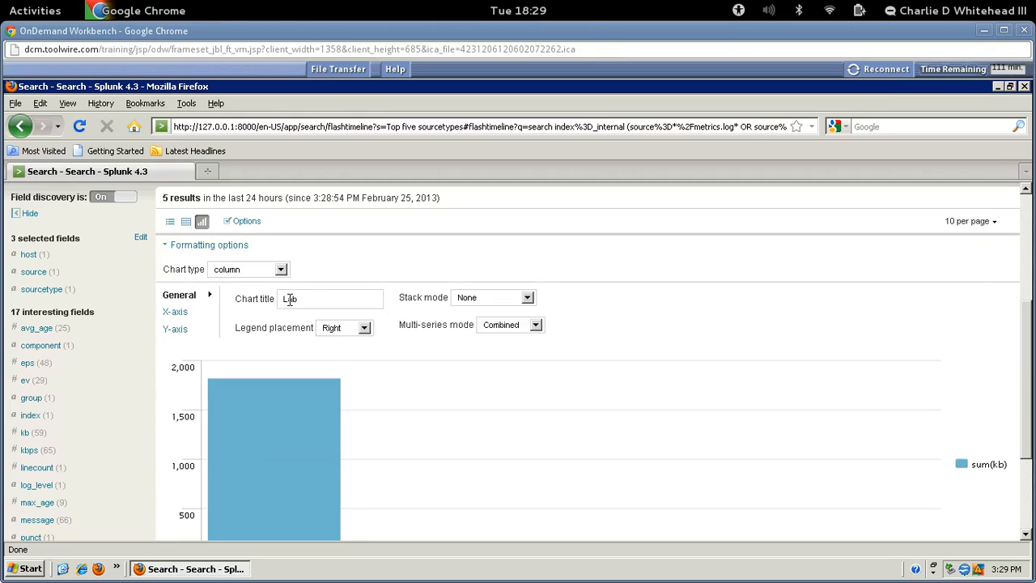
type("Lab8 Top Five")
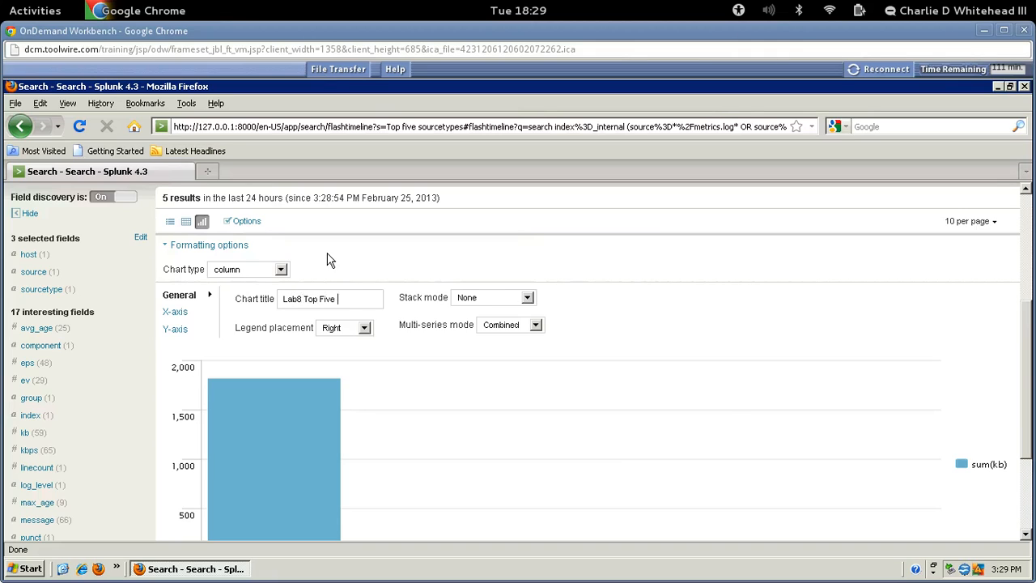
type("Sourcetypes")
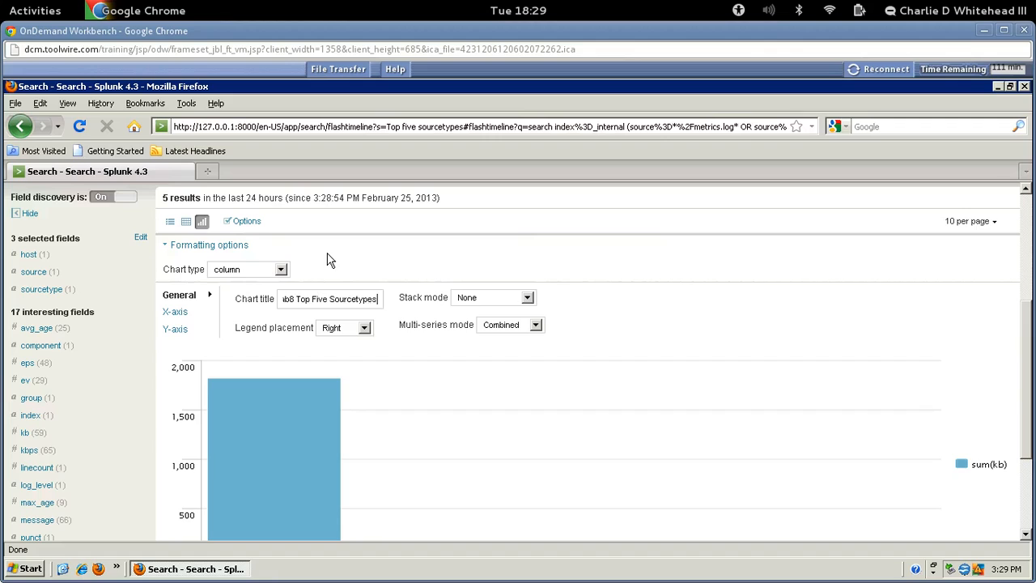
mouse_move(329, 278)
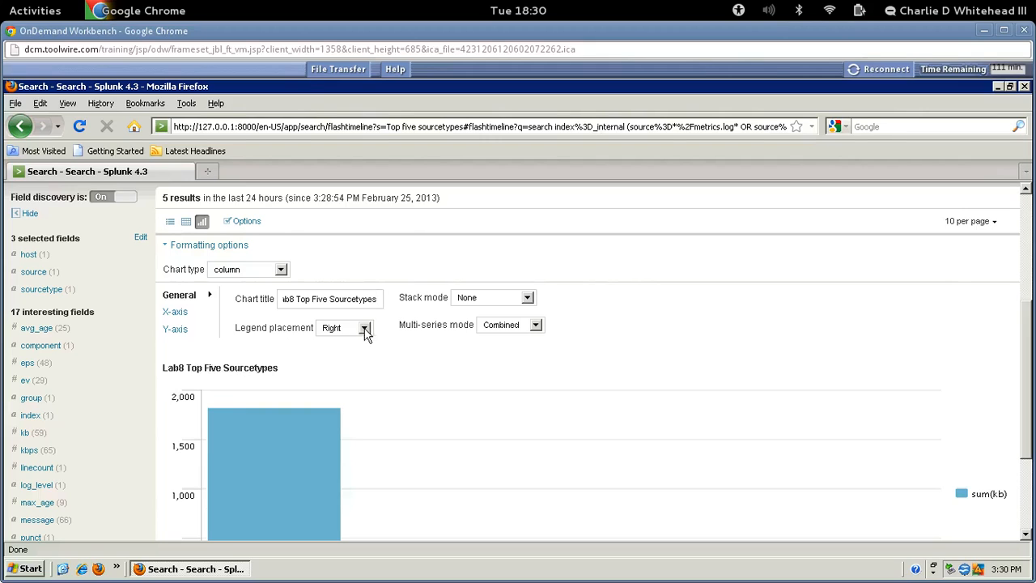
left_click(364, 328)
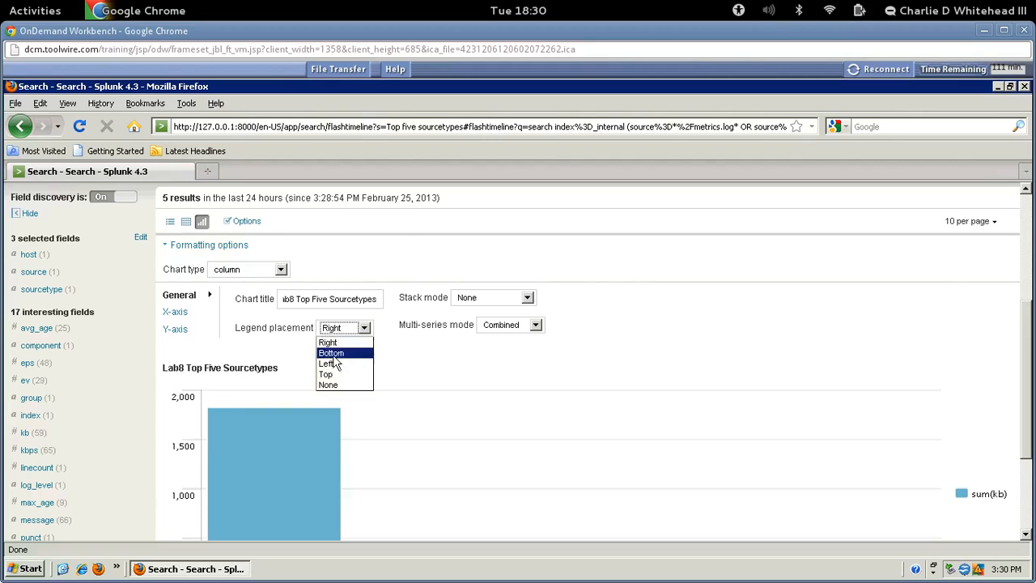
left_click(330, 353)
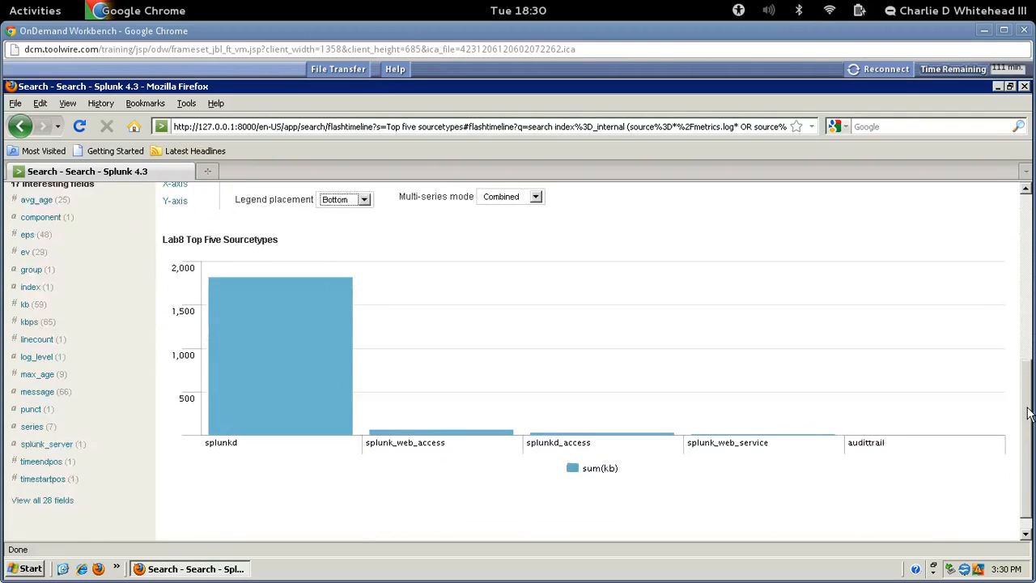
scroll("down", 3)
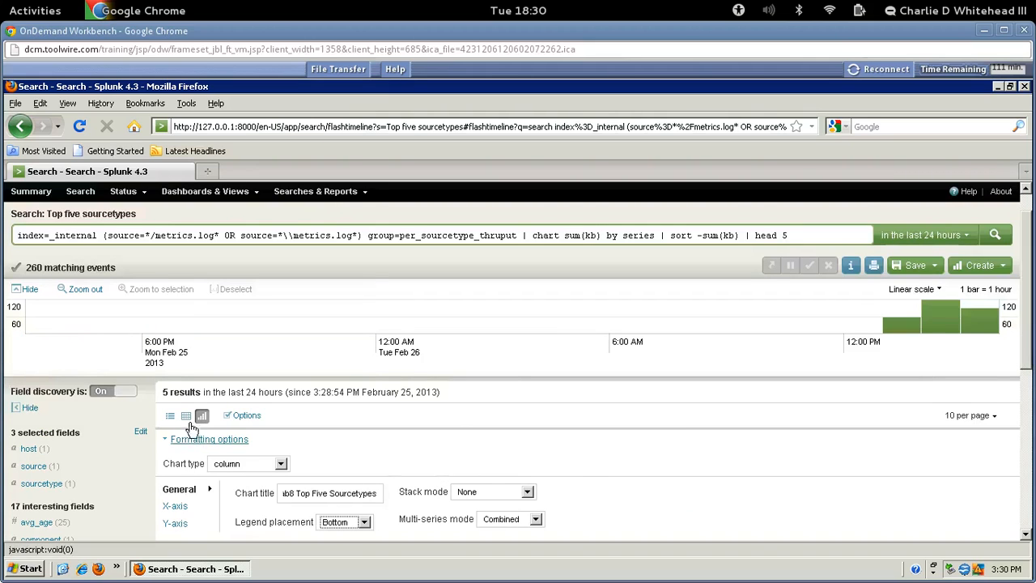
Return to the events list showing the 260 raw metrics.log events
left_click(185, 416)
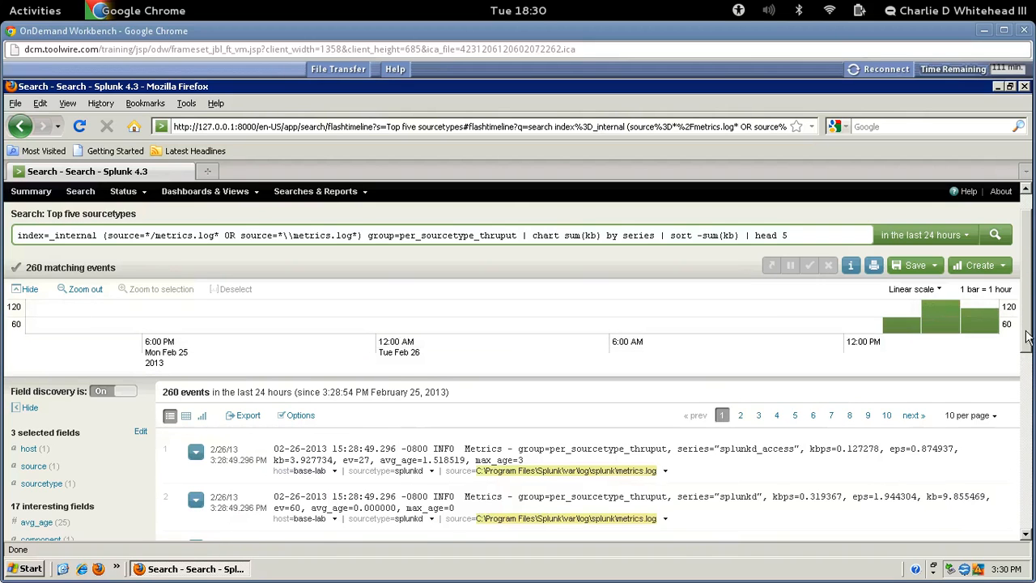
scroll("down", 3)
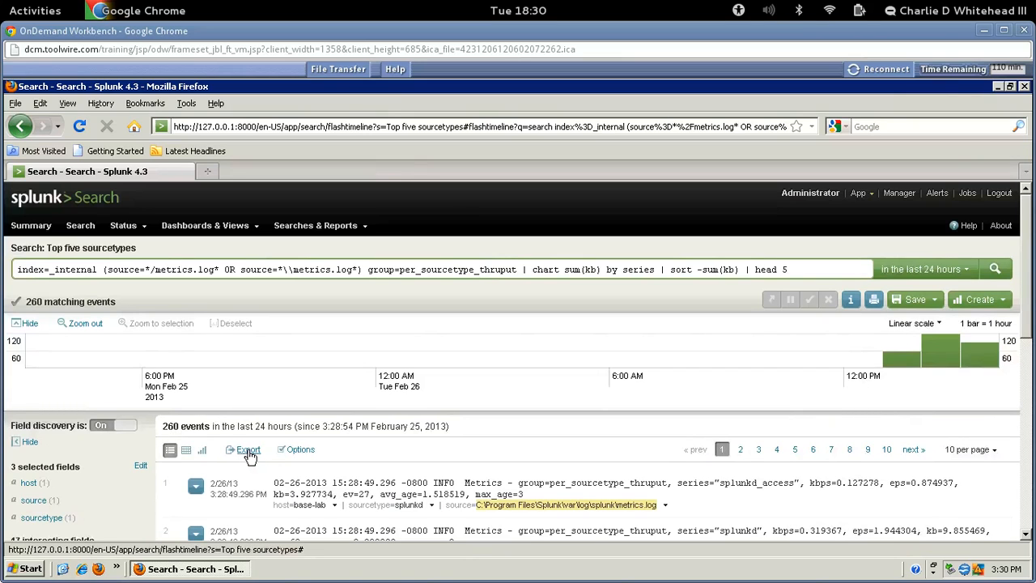
Export the results in CSV format with the file name 'Lab8 Top Five Sourcetypes'
left_click(248, 450)
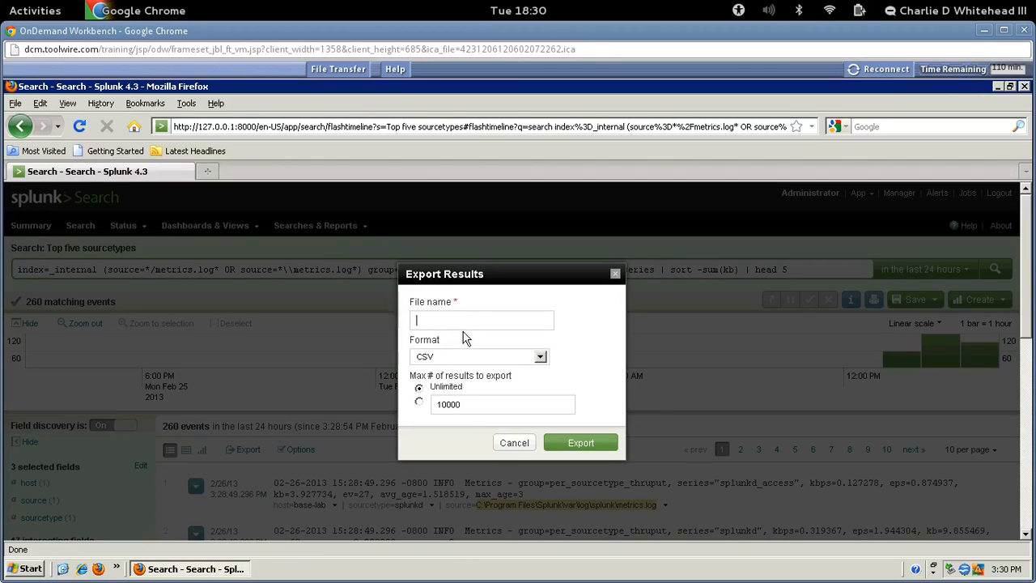
type("Lab8 T")
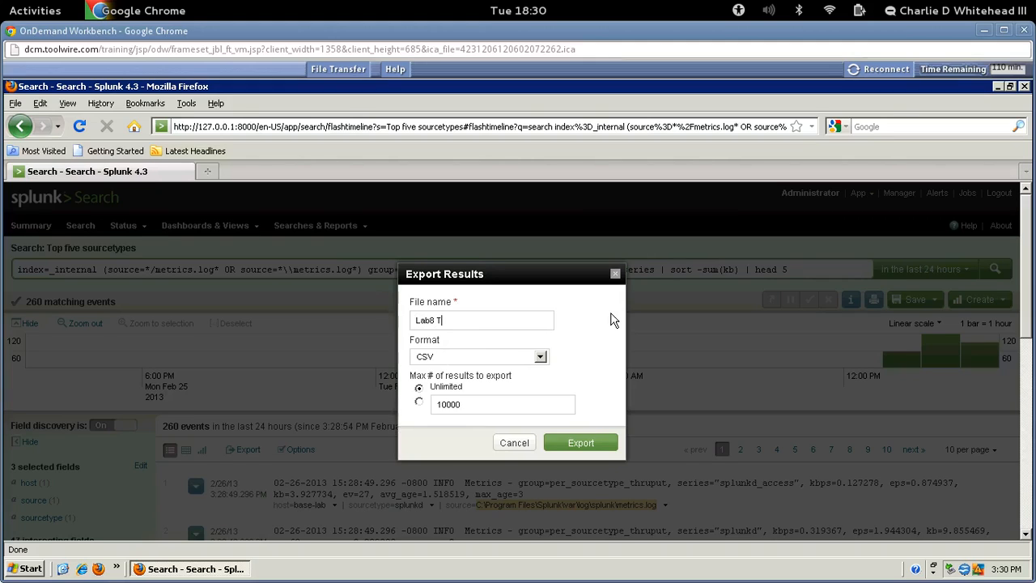
type("op Five")
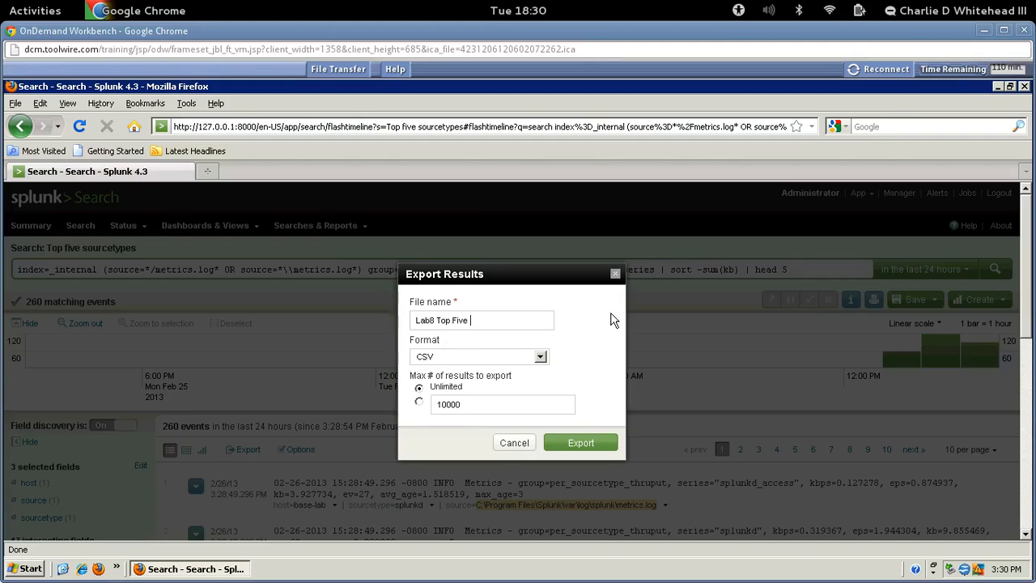
type("Sourcetypes")
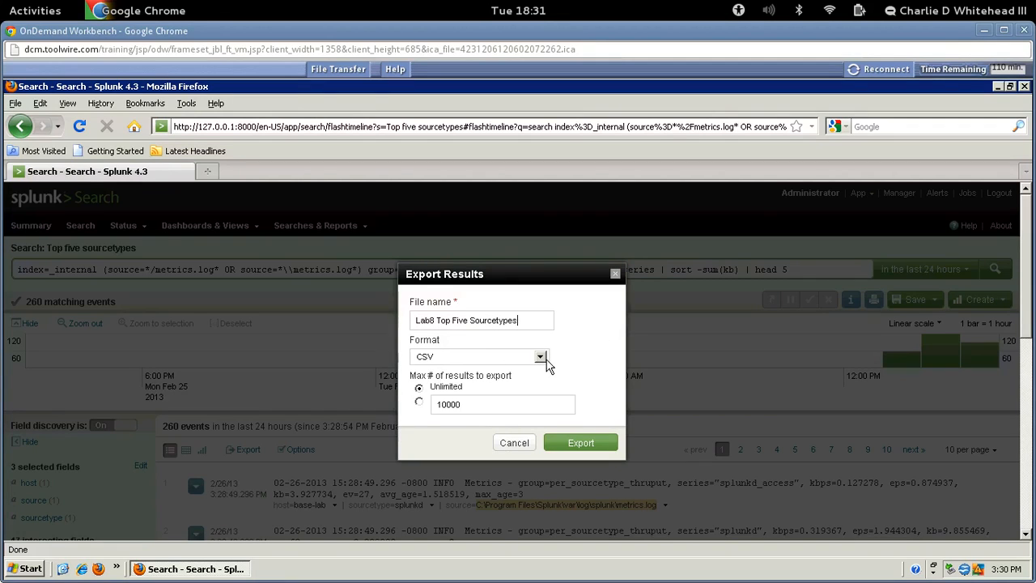
left_click(540, 357)
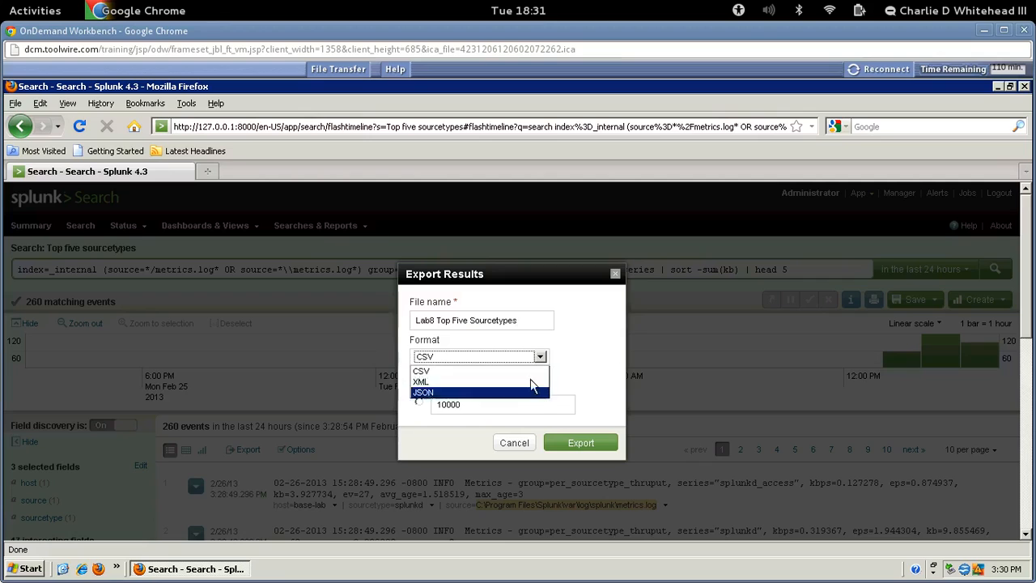
left_click(421, 371)
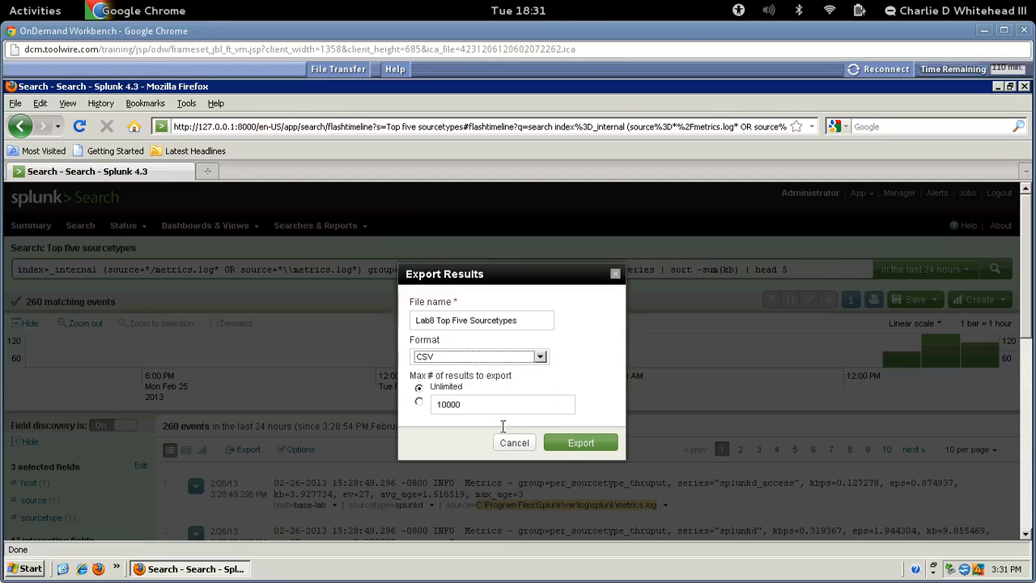
left_click(580, 441)
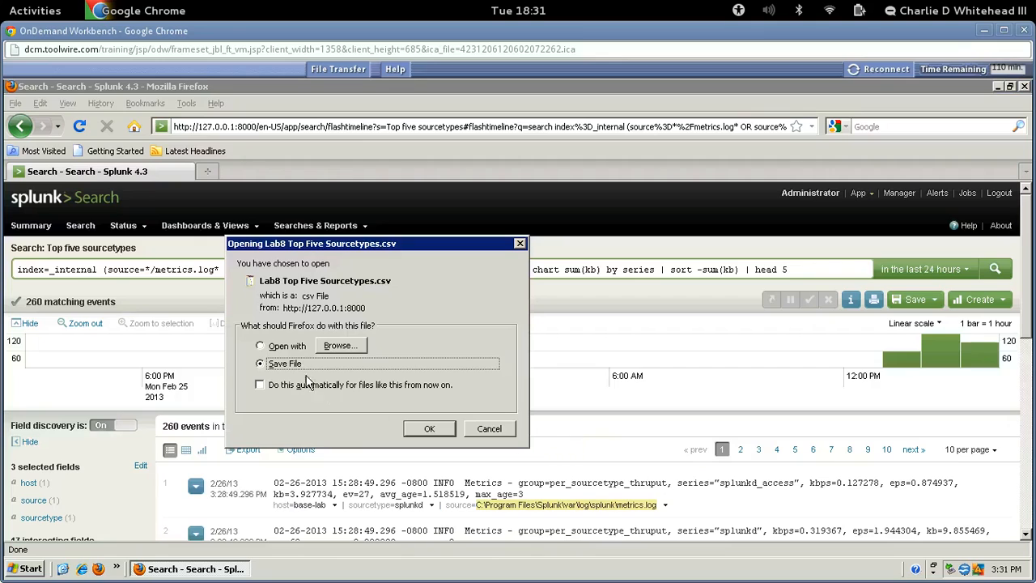
Save Lab8 Top Five Sourcetypes.csv from Firefox and open it in Notepad
left_click(429, 429)
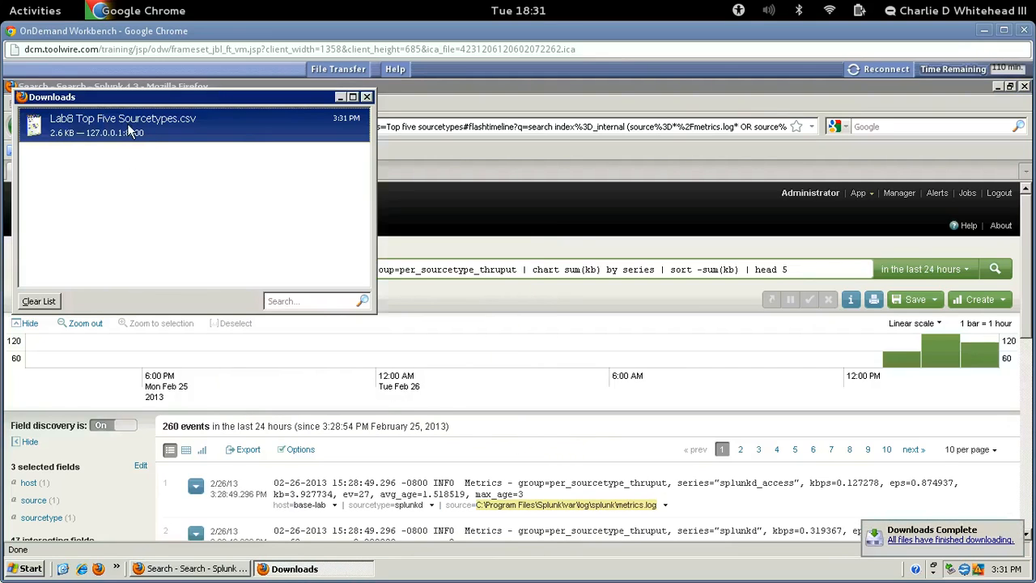
double_click(122, 118)
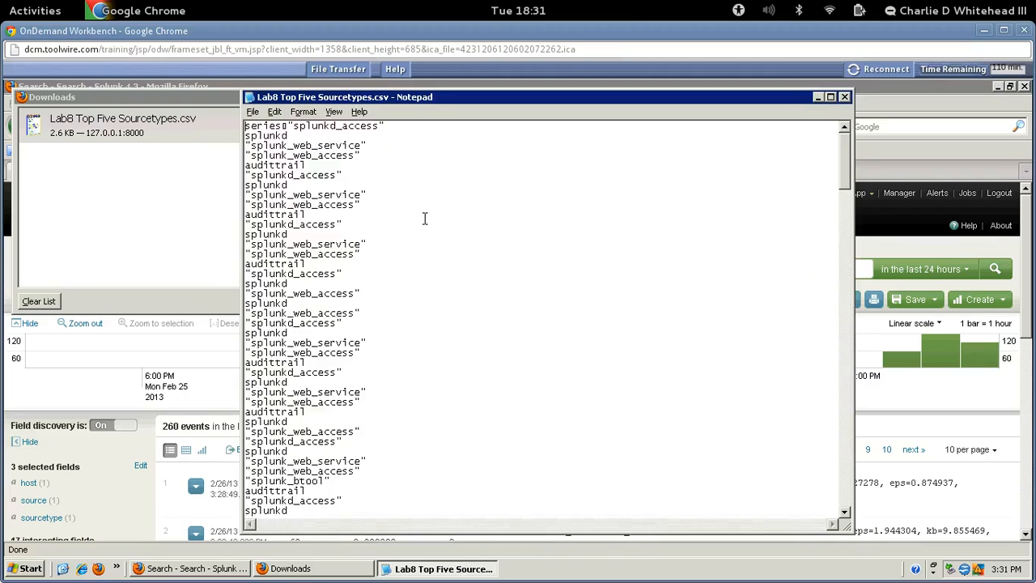
mouse_move(465, 221)
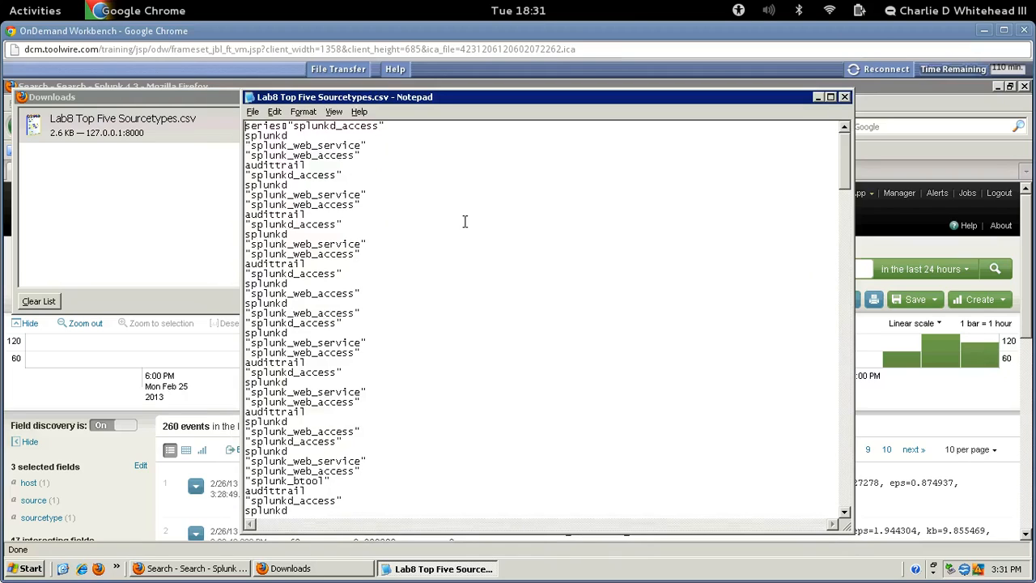
left_click(253, 112)
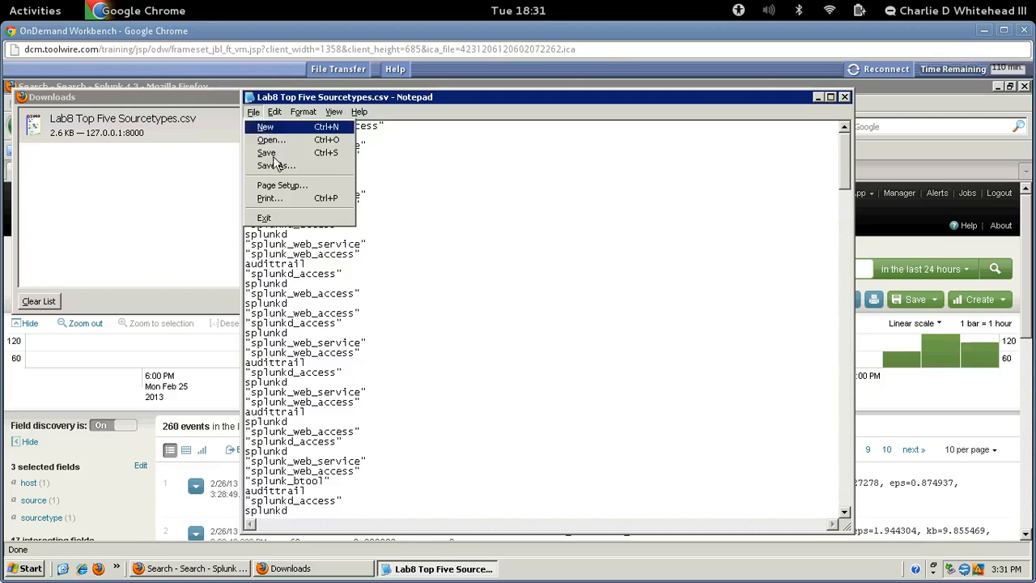
mouse_move(276, 165)
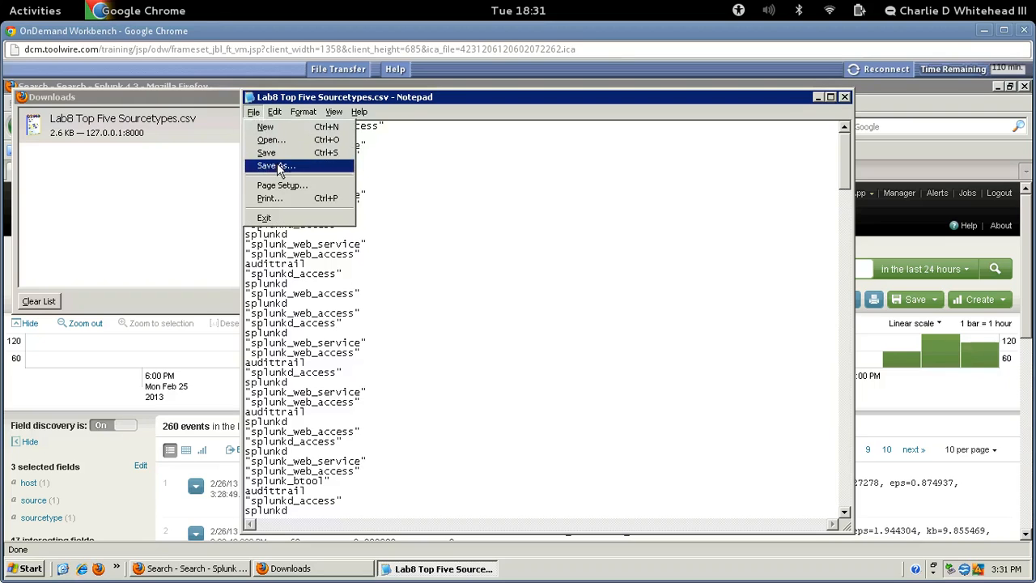
left_click(276, 165)
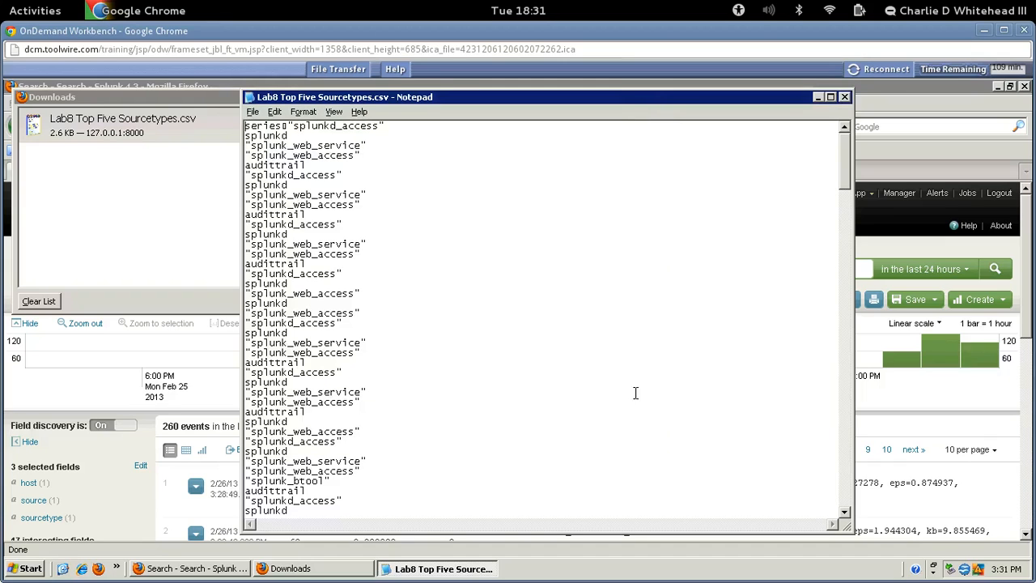
mouse_move(481, 194)
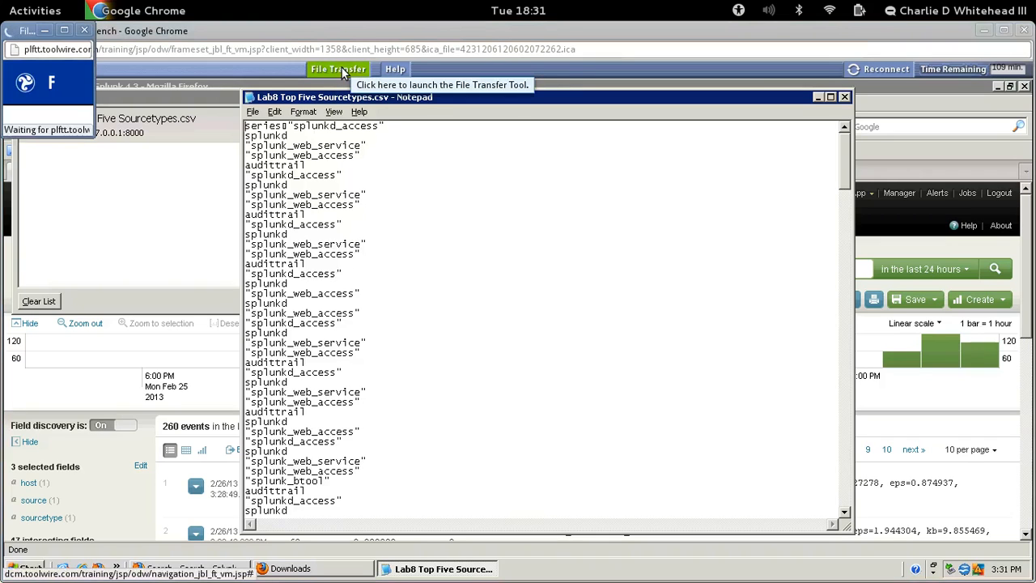
mouse_move(712, 128)
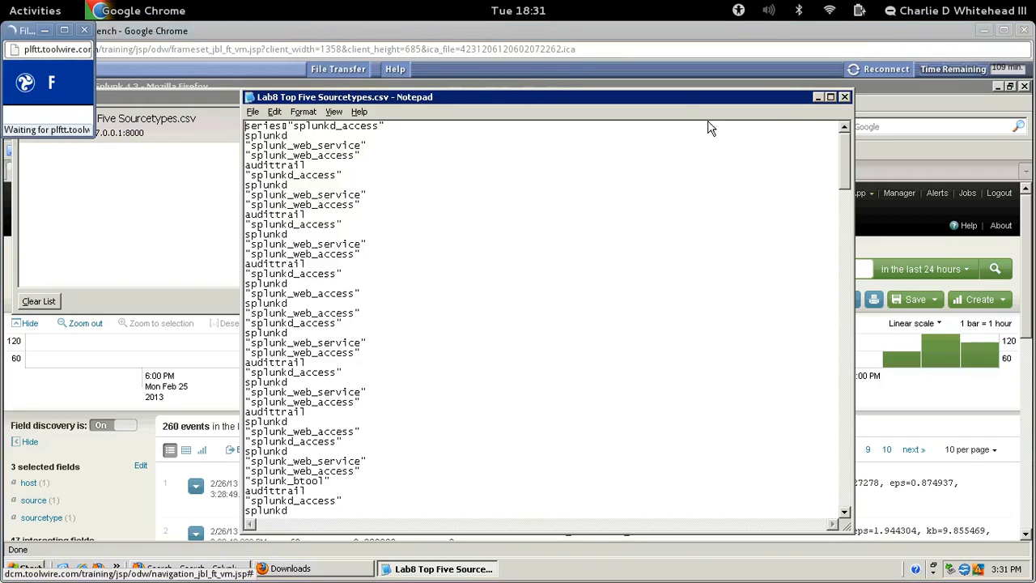